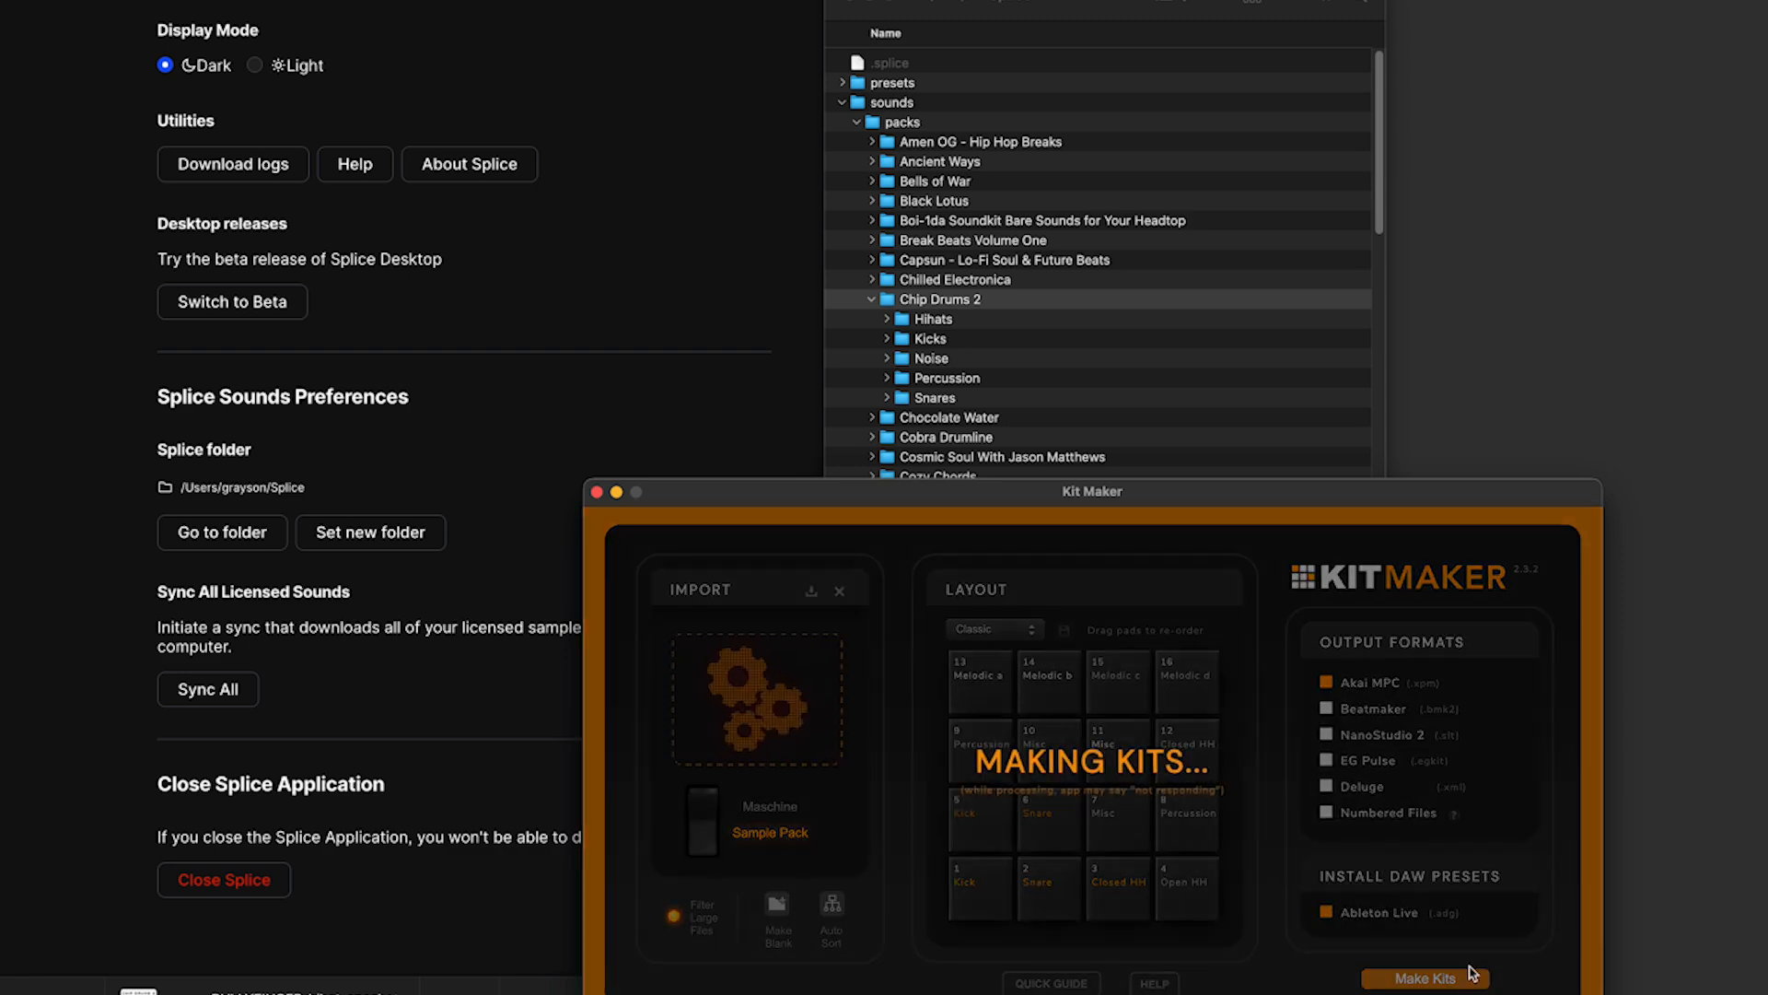
- Run Make Kits, acknowledge the finished notice and load Dusty Hip-Hop 001.adg in Ableton
{"action": "left_click", "coordinate": [1424, 977]}
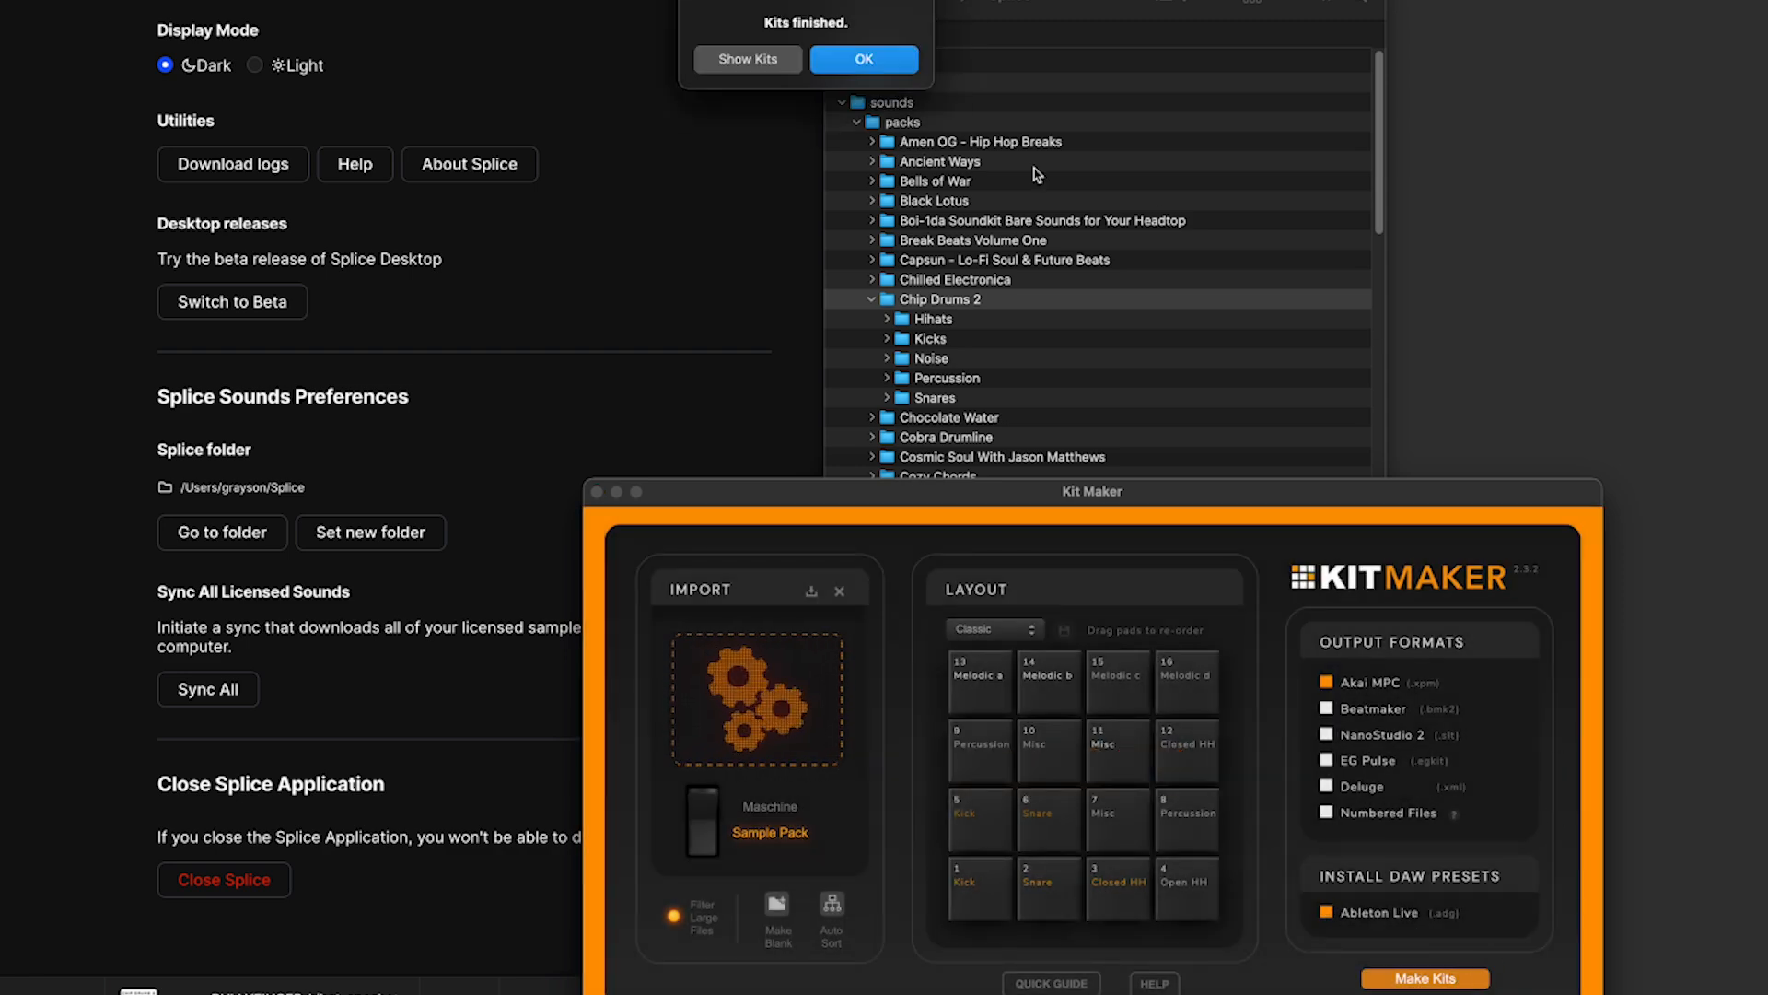
{"action": "left_click", "coordinate": [746, 59]}
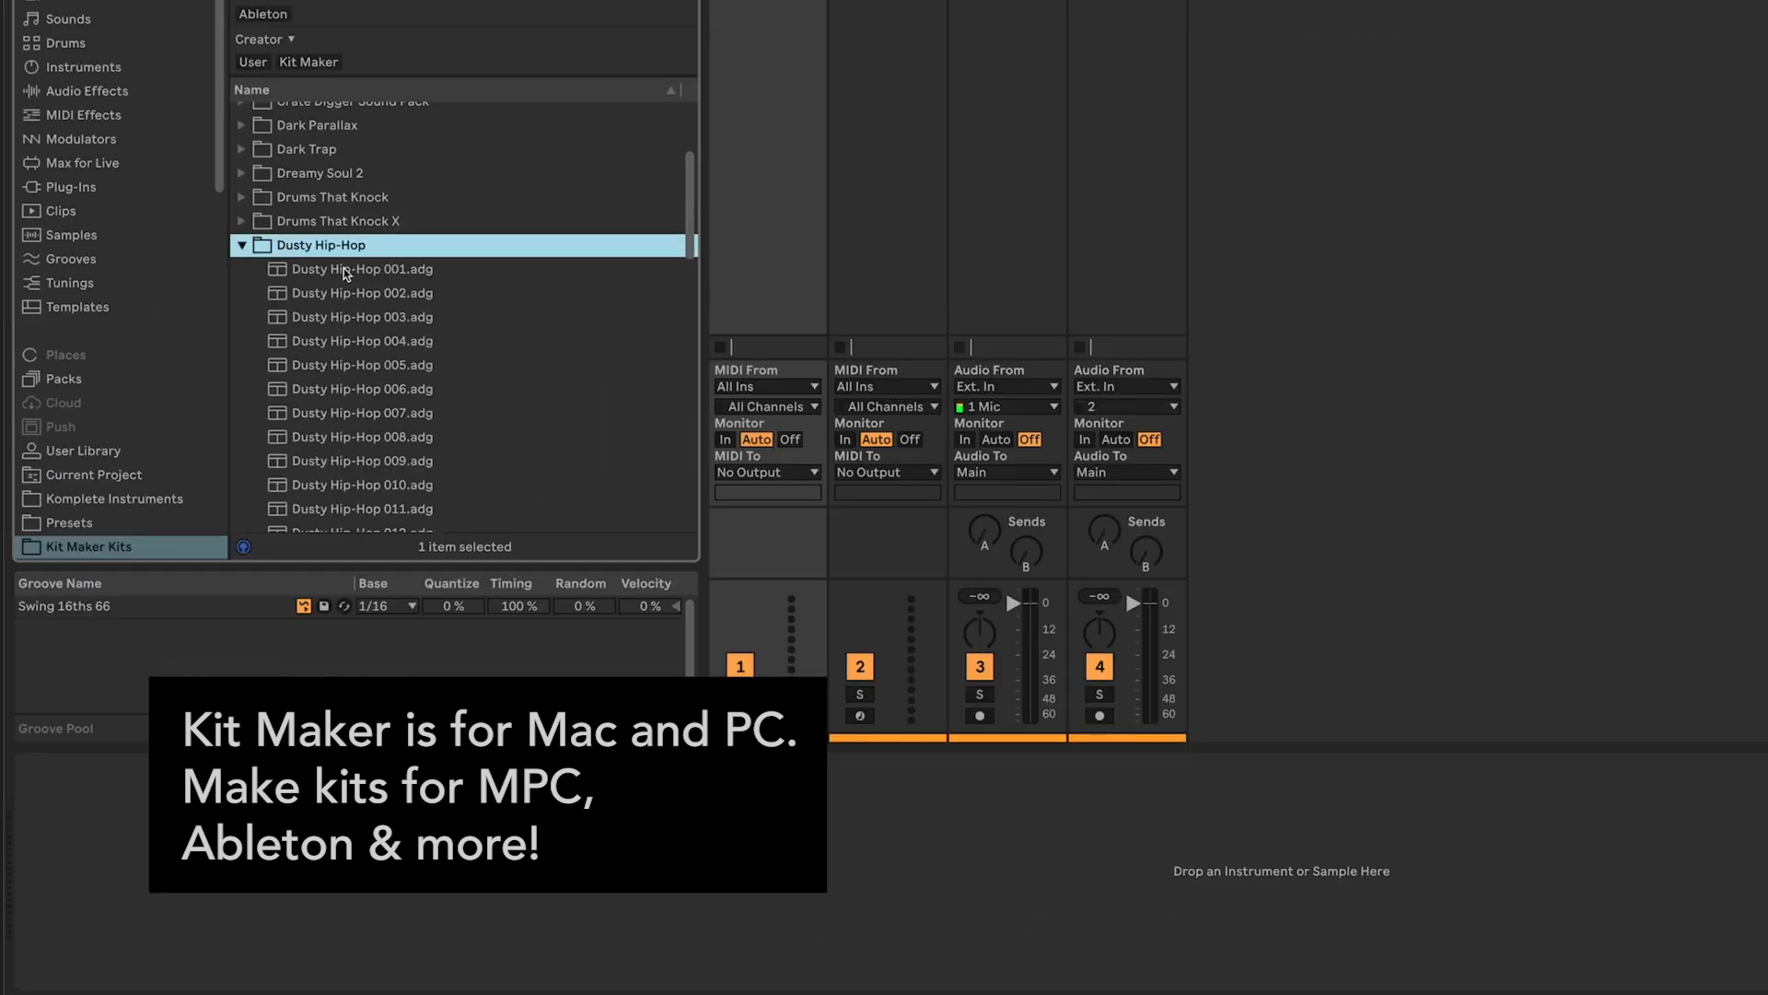
{"action": "double_click", "coordinate": [361, 269]}
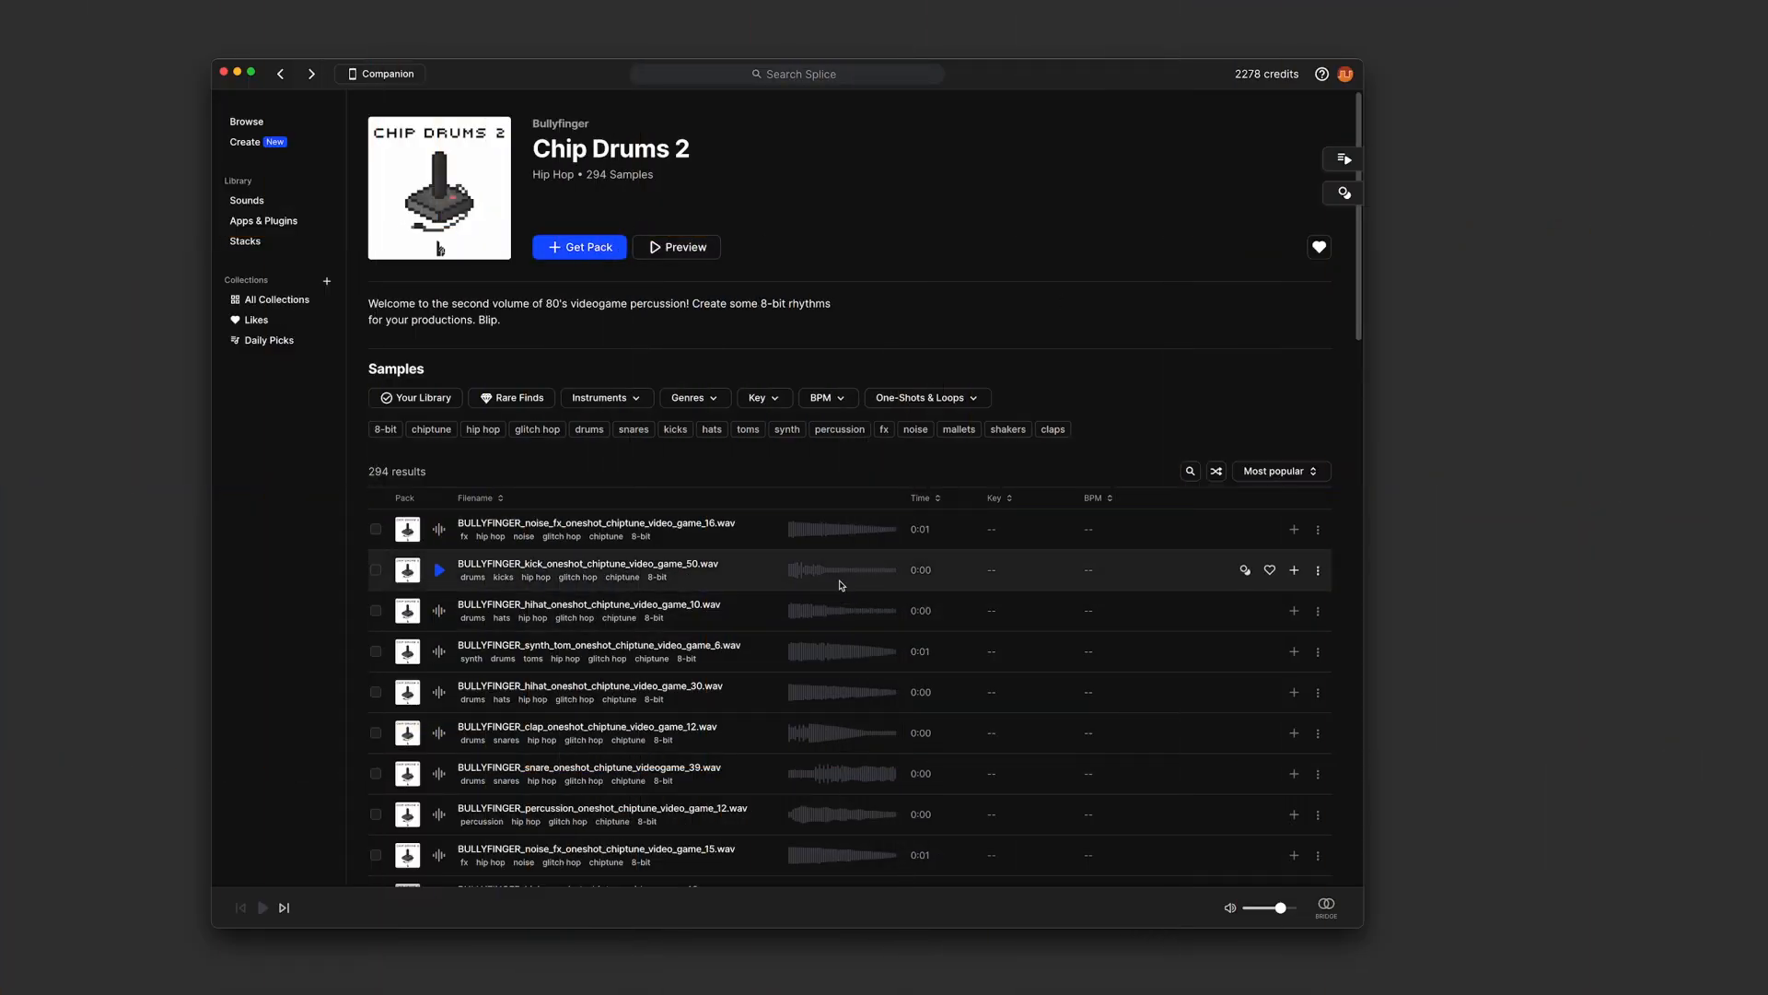
{"action": "left_click", "coordinate": [439, 569]}
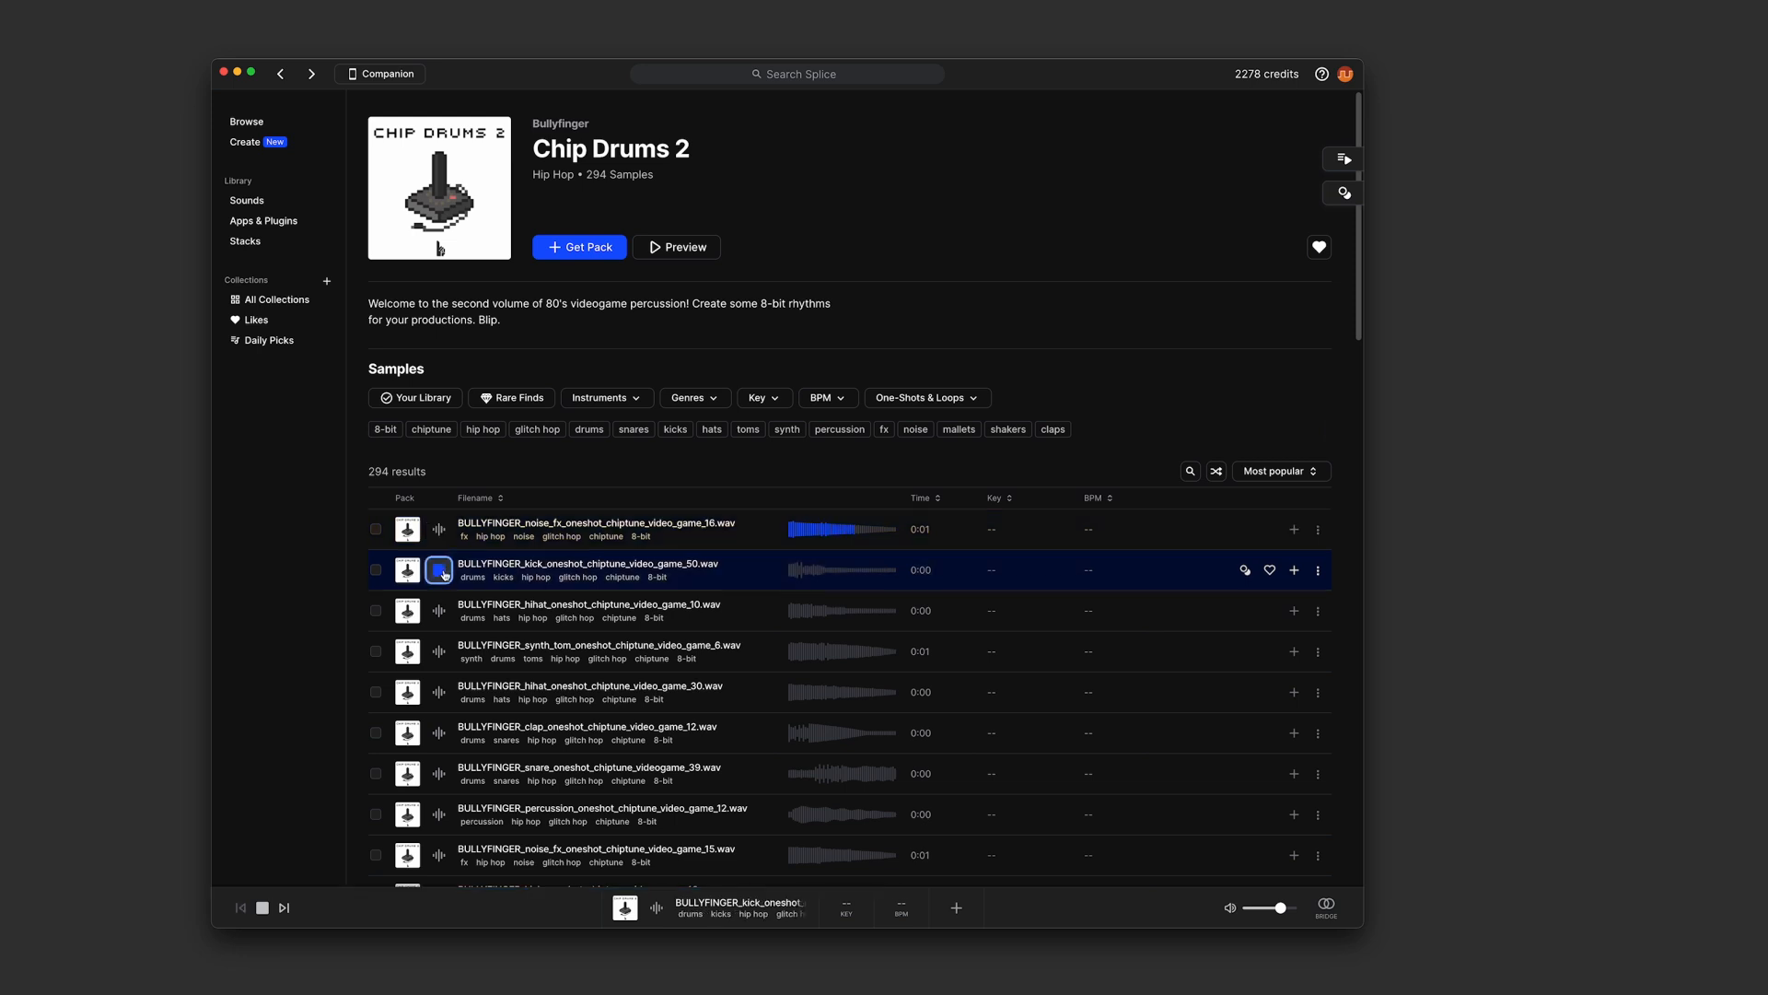
{"action": "left_click", "coordinate": [438, 650]}
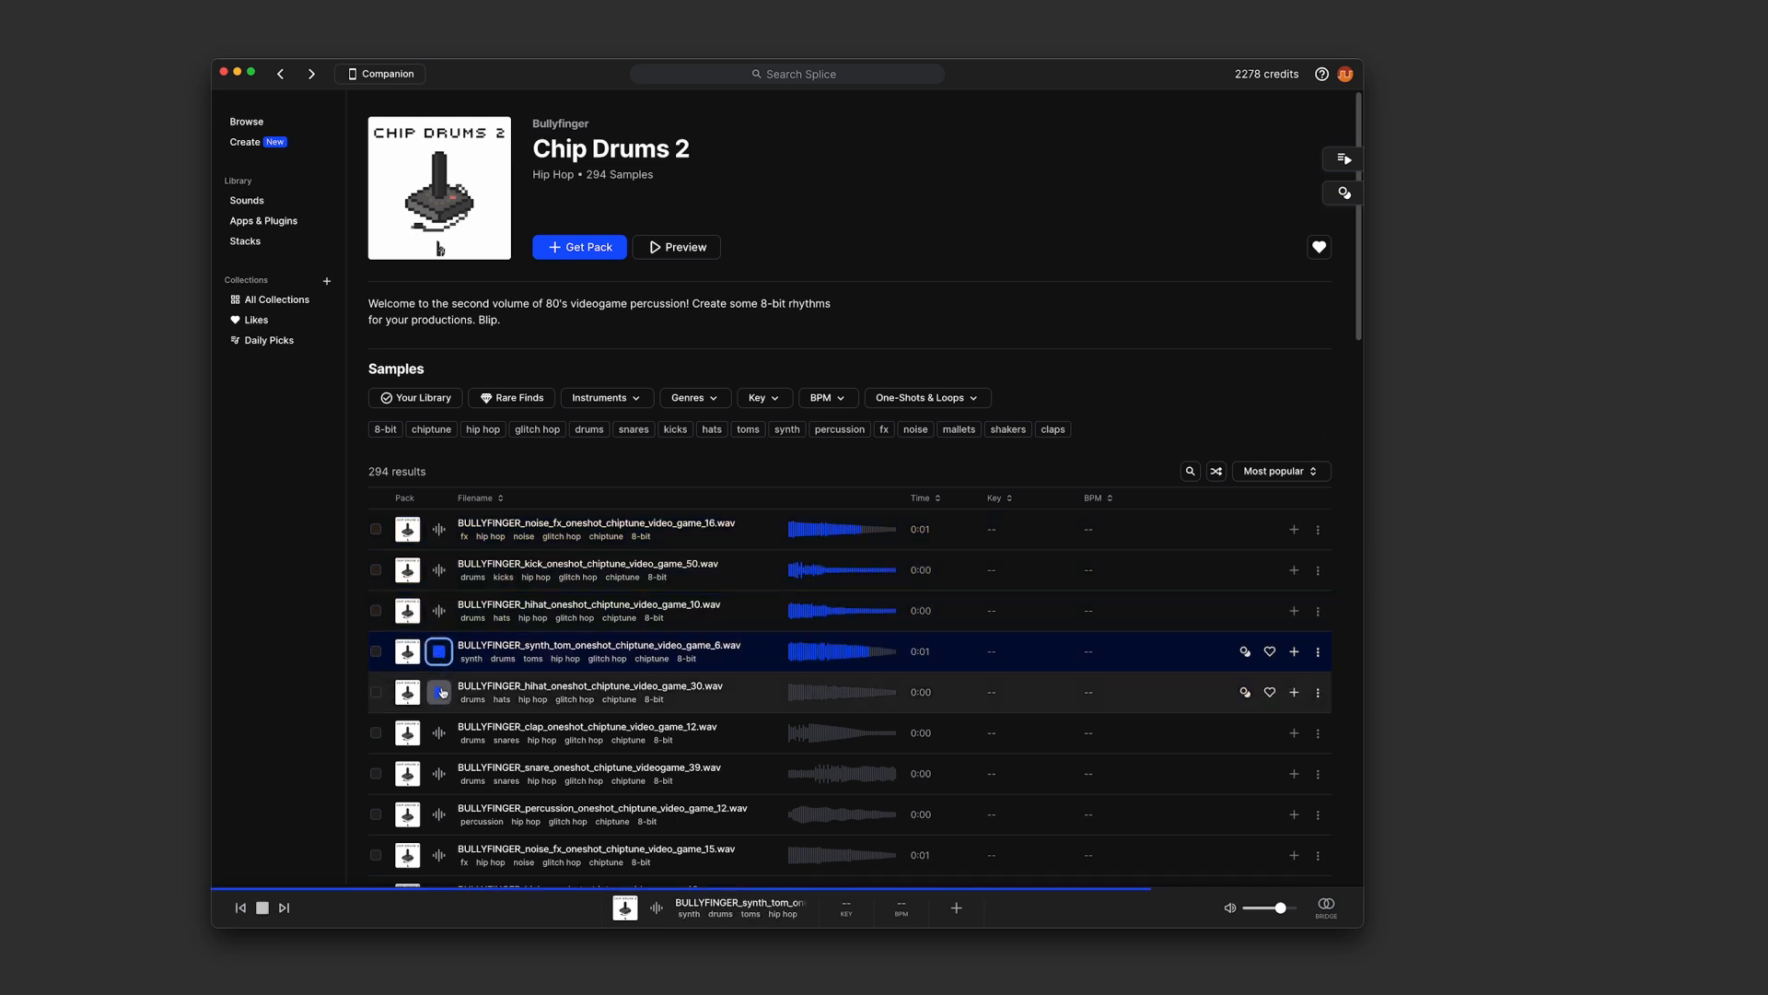
{"action": "left_click", "coordinate": [441, 691]}
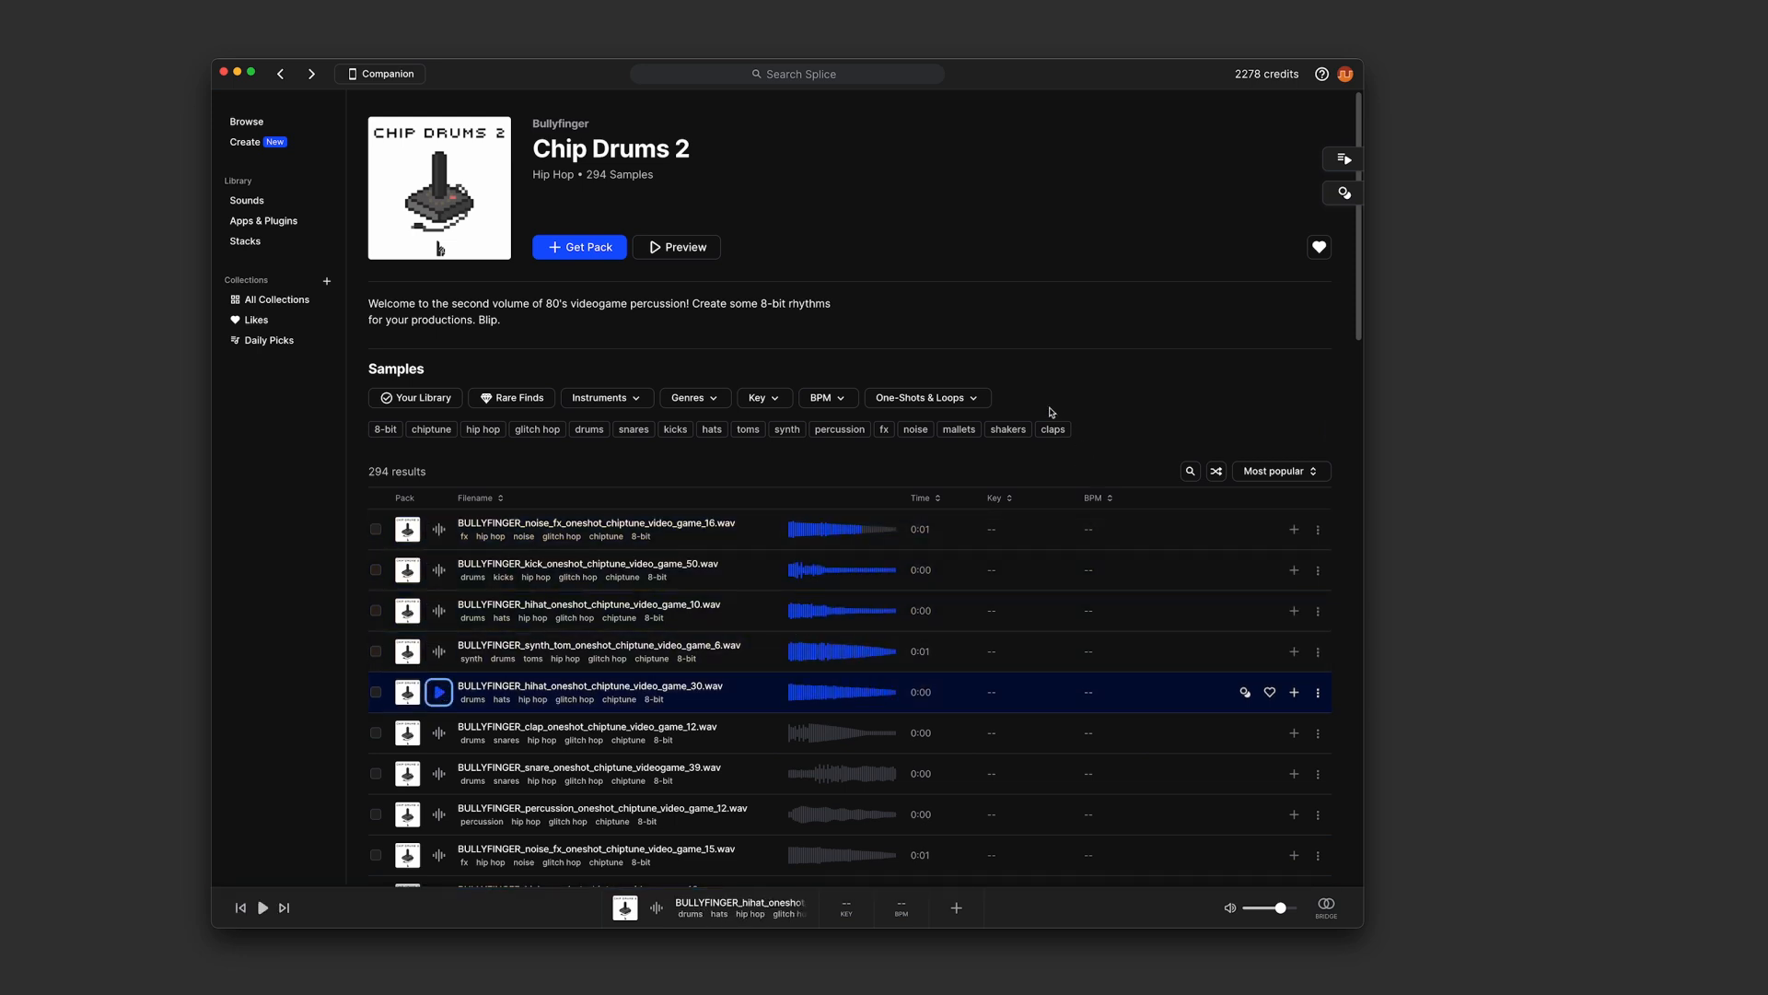
{"action": "left_click", "coordinate": [921, 398]}
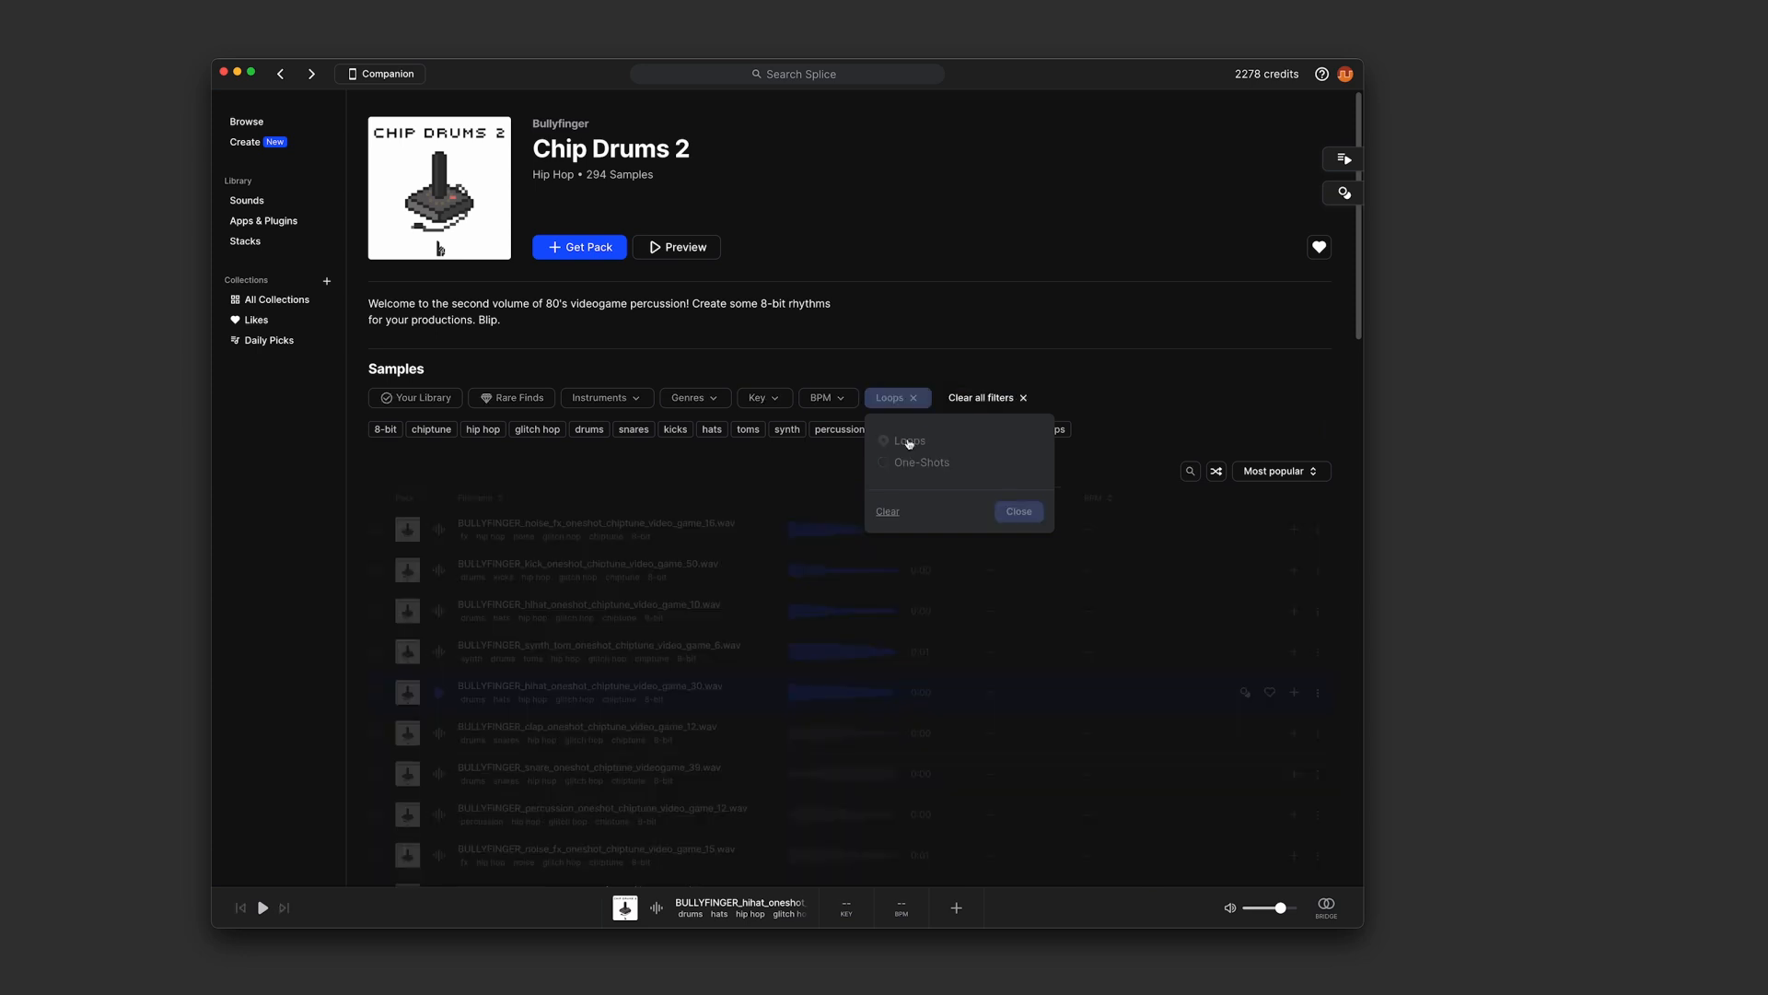
{"action": "left_click", "coordinate": [921, 461]}
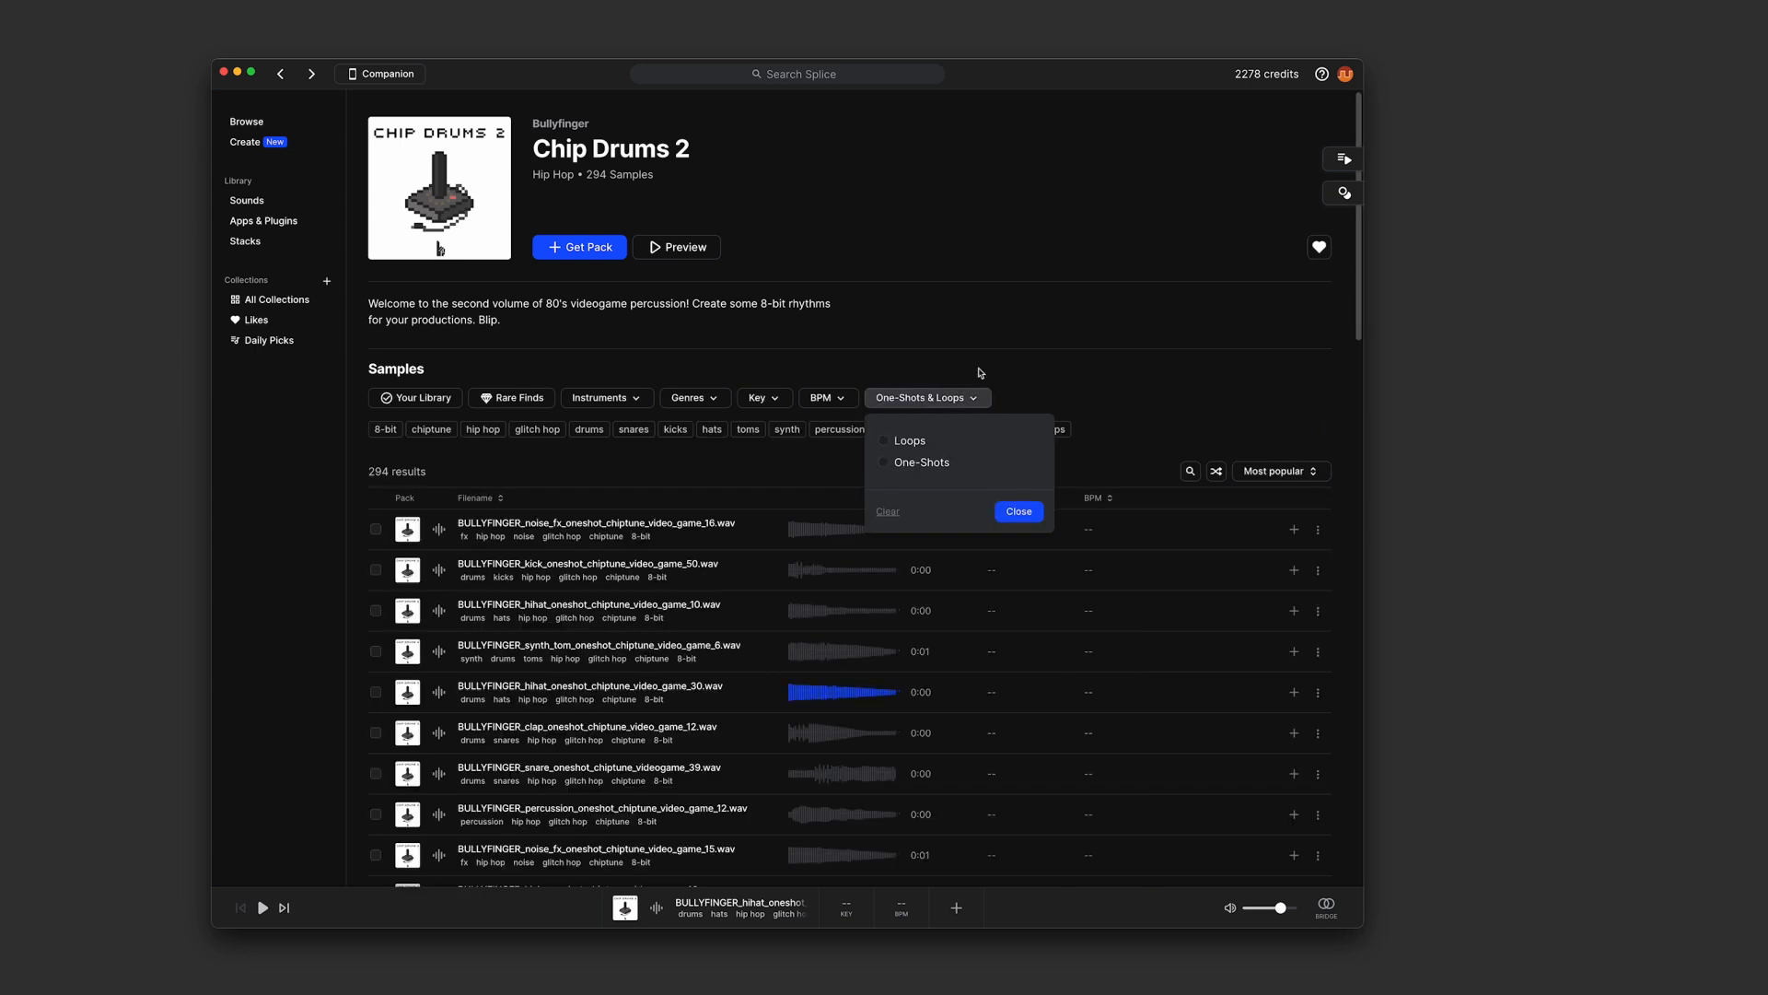
{"action": "left_click", "coordinate": [1017, 510]}
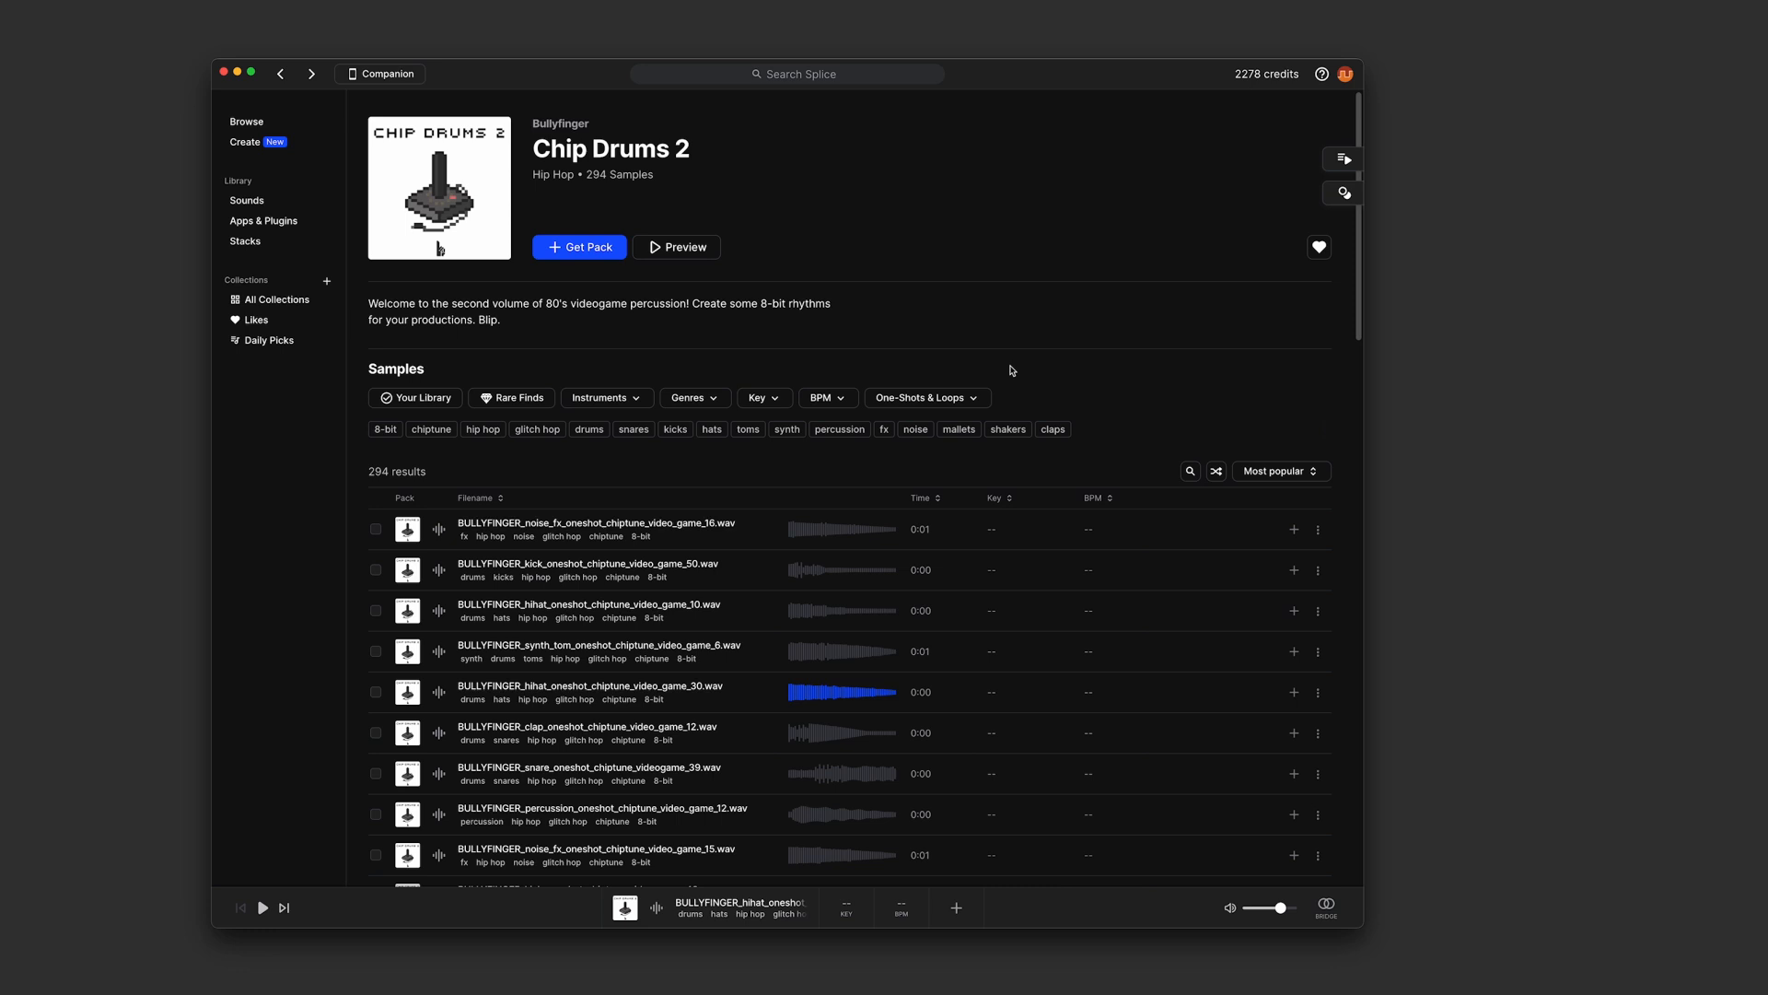
{"action": "mouse_move", "coordinate": [891, 369]}
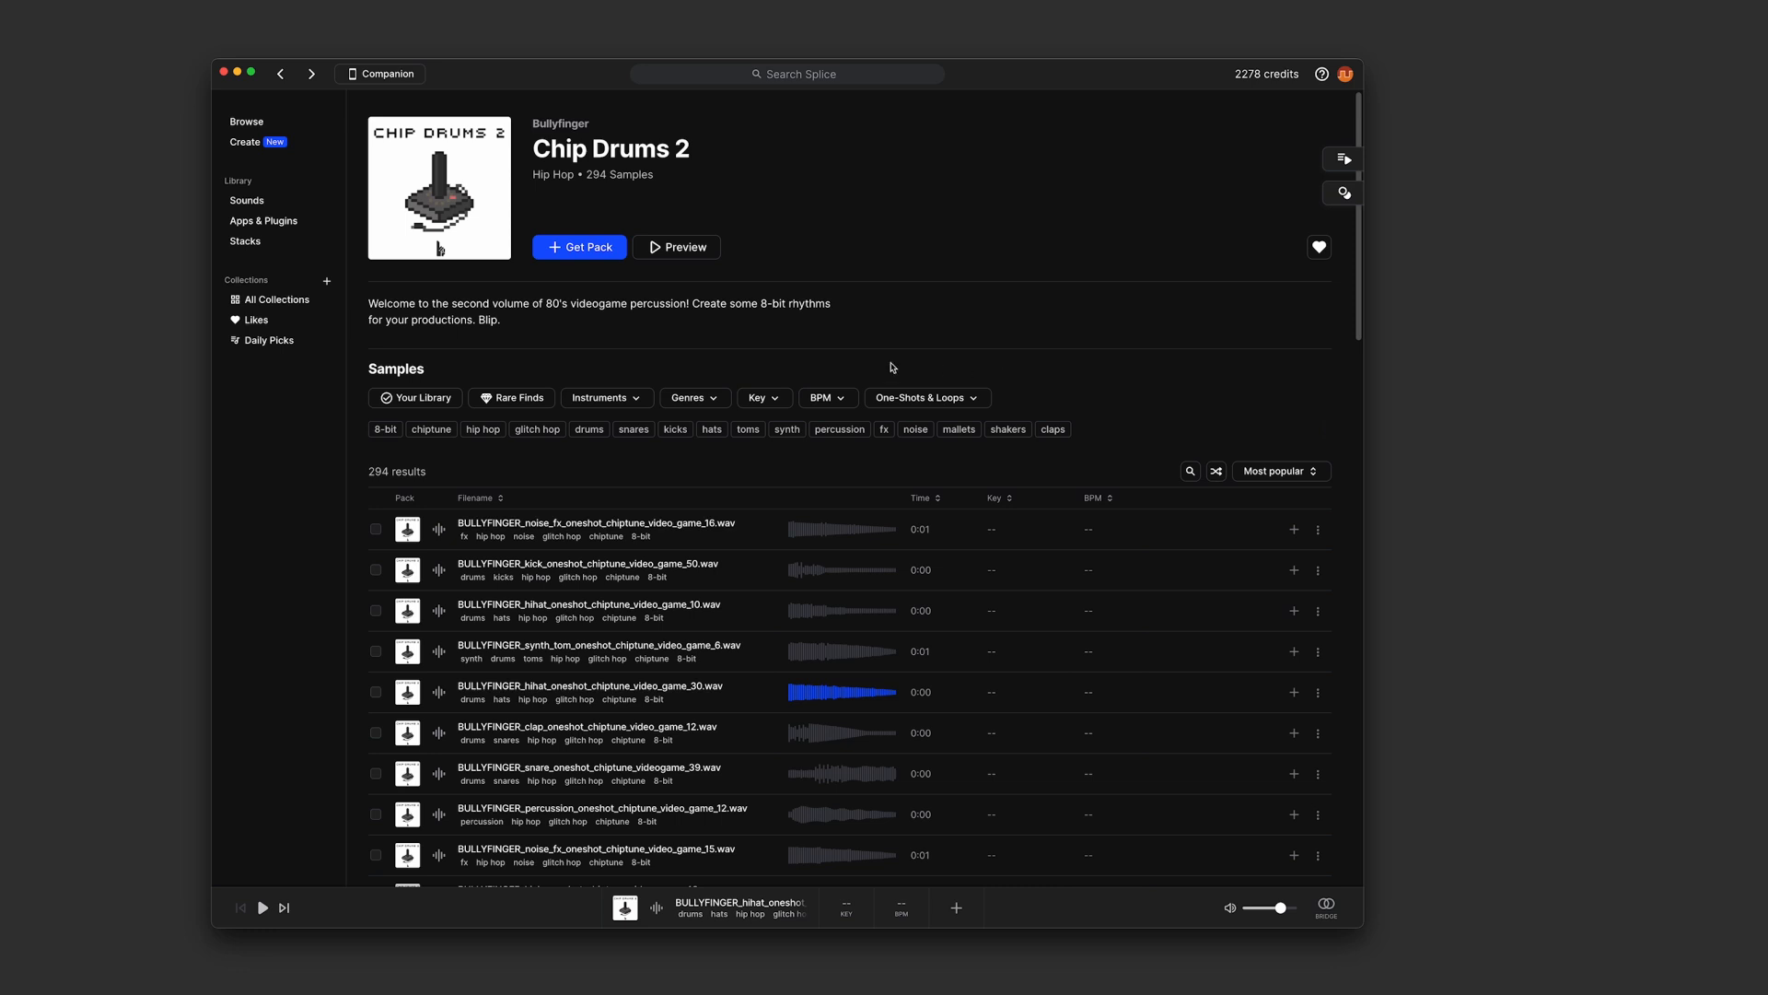
- Buy the whole Chip Drums 2 pack for 294 credits and reveal the Splice folder from Preferences
{"action": "left_click", "coordinate": [579, 247]}
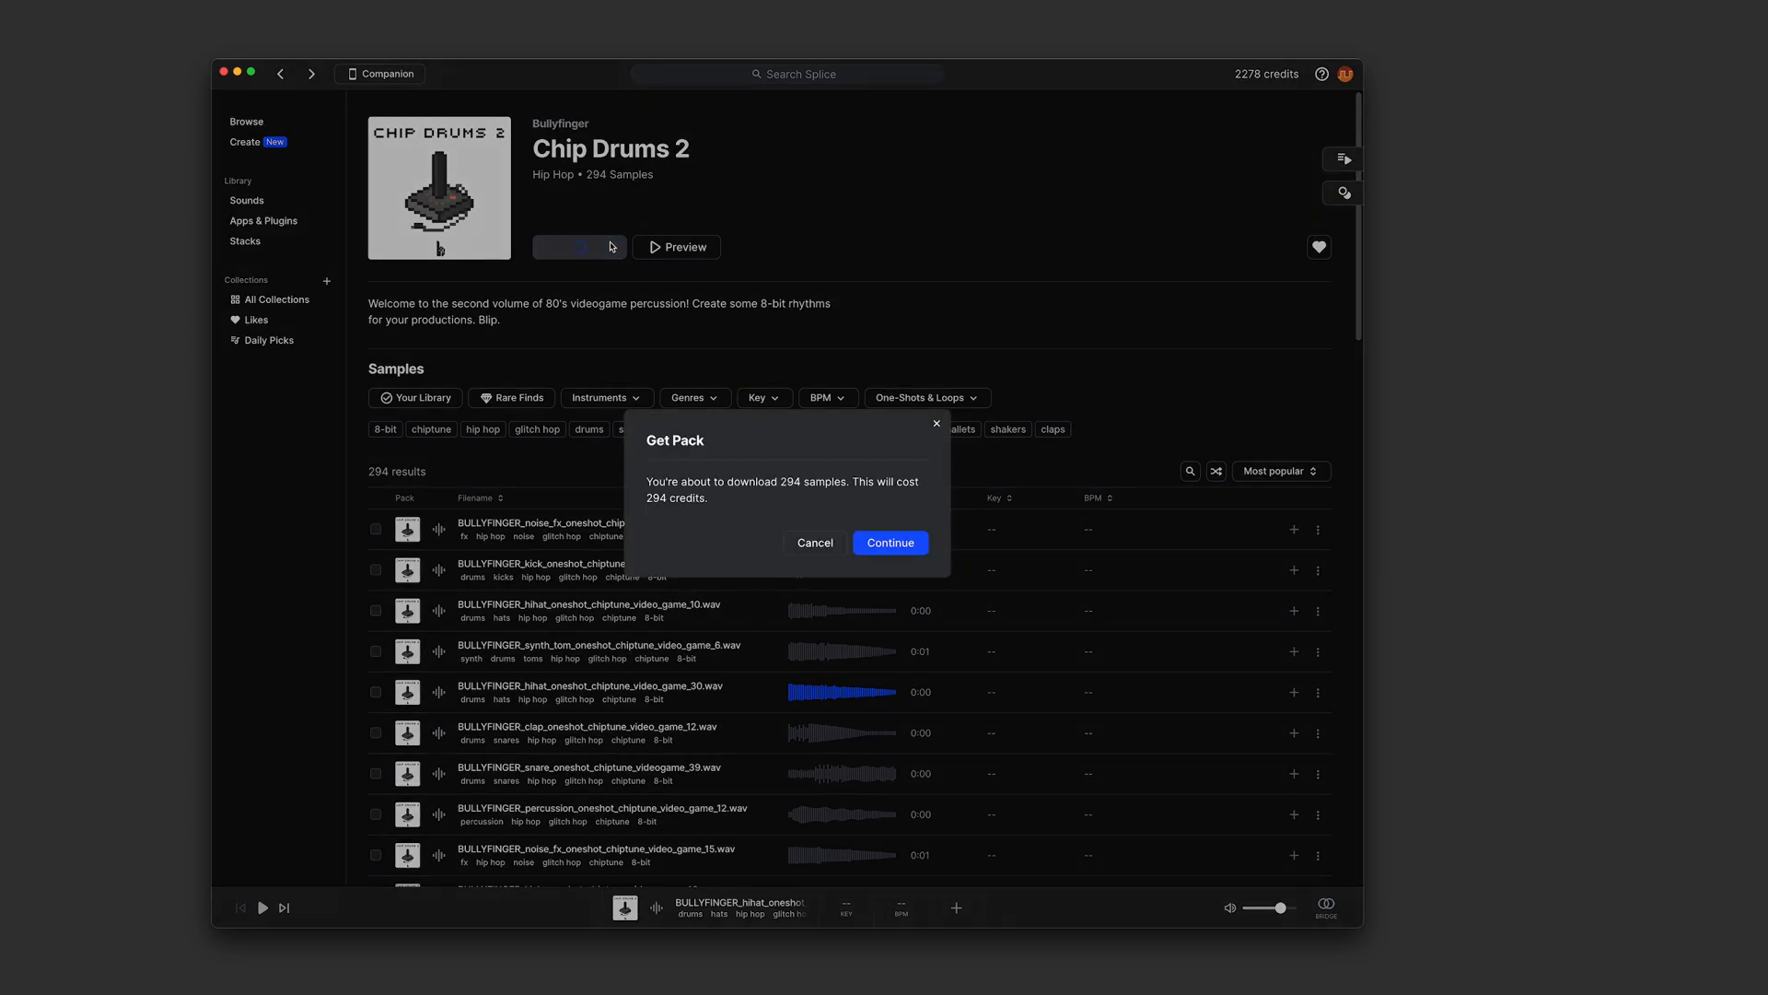
{"action": "left_click", "coordinate": [815, 542]}
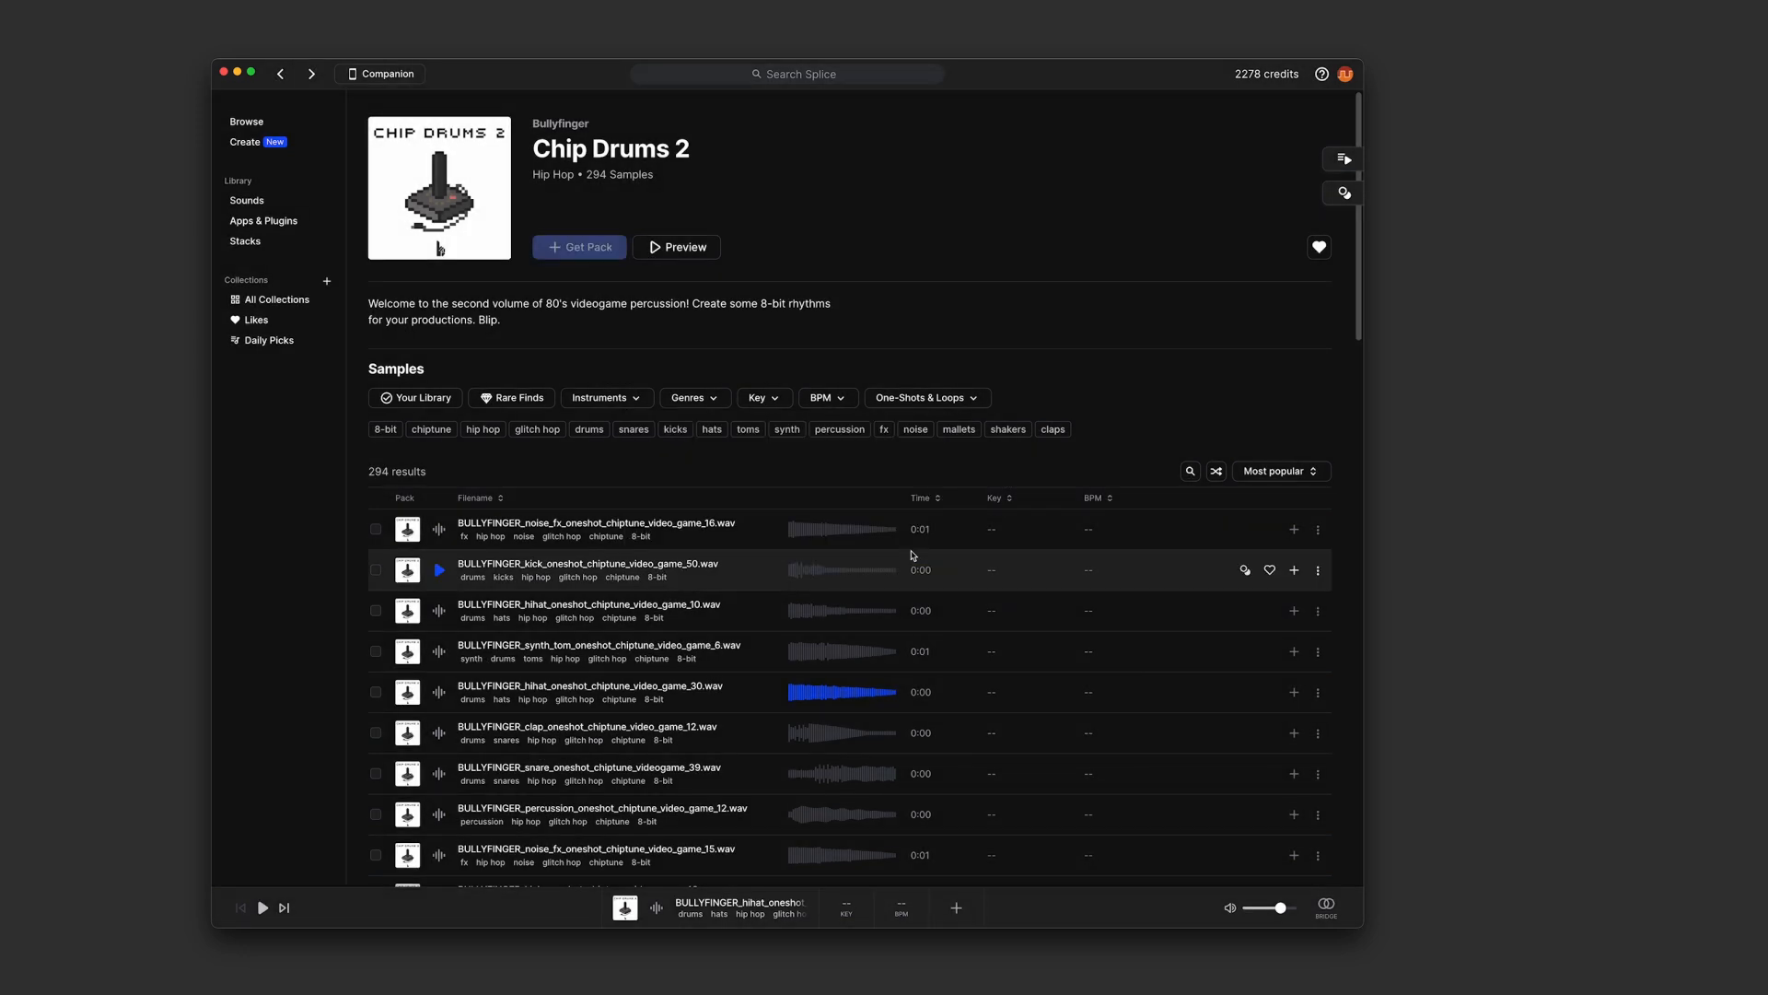
{"action": "left_click", "coordinate": [580, 245]}
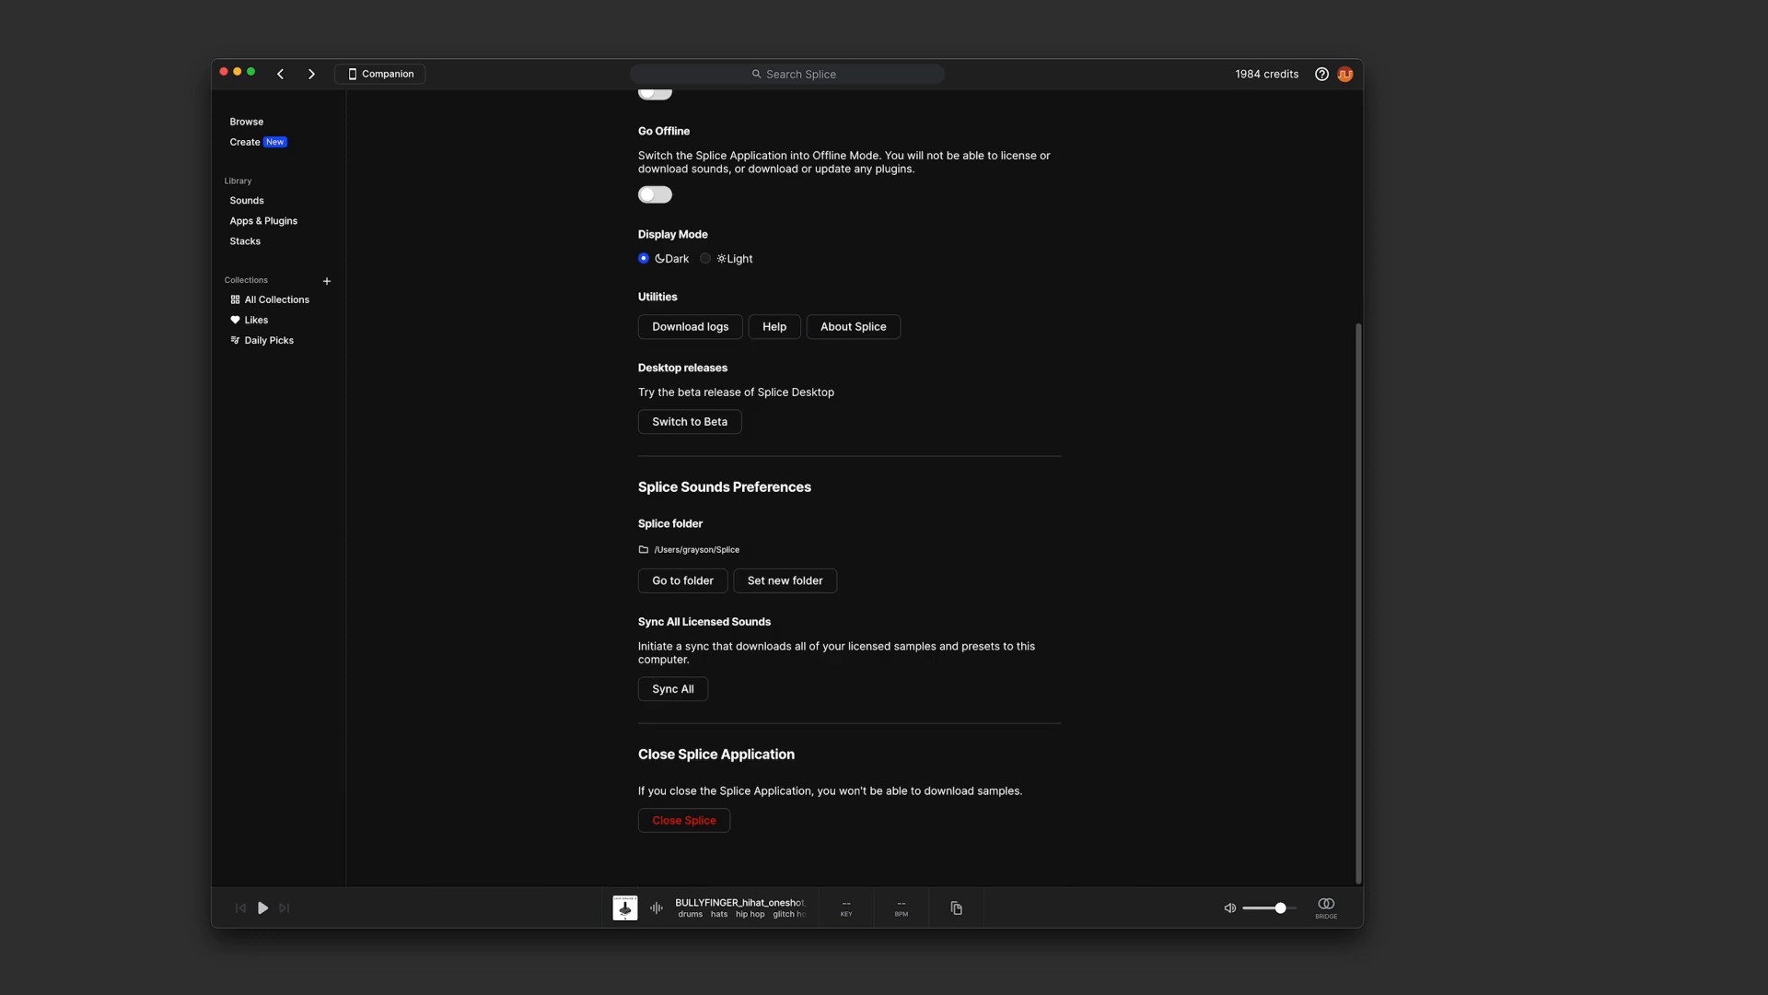
{"action": "left_click", "coordinate": [682, 580]}
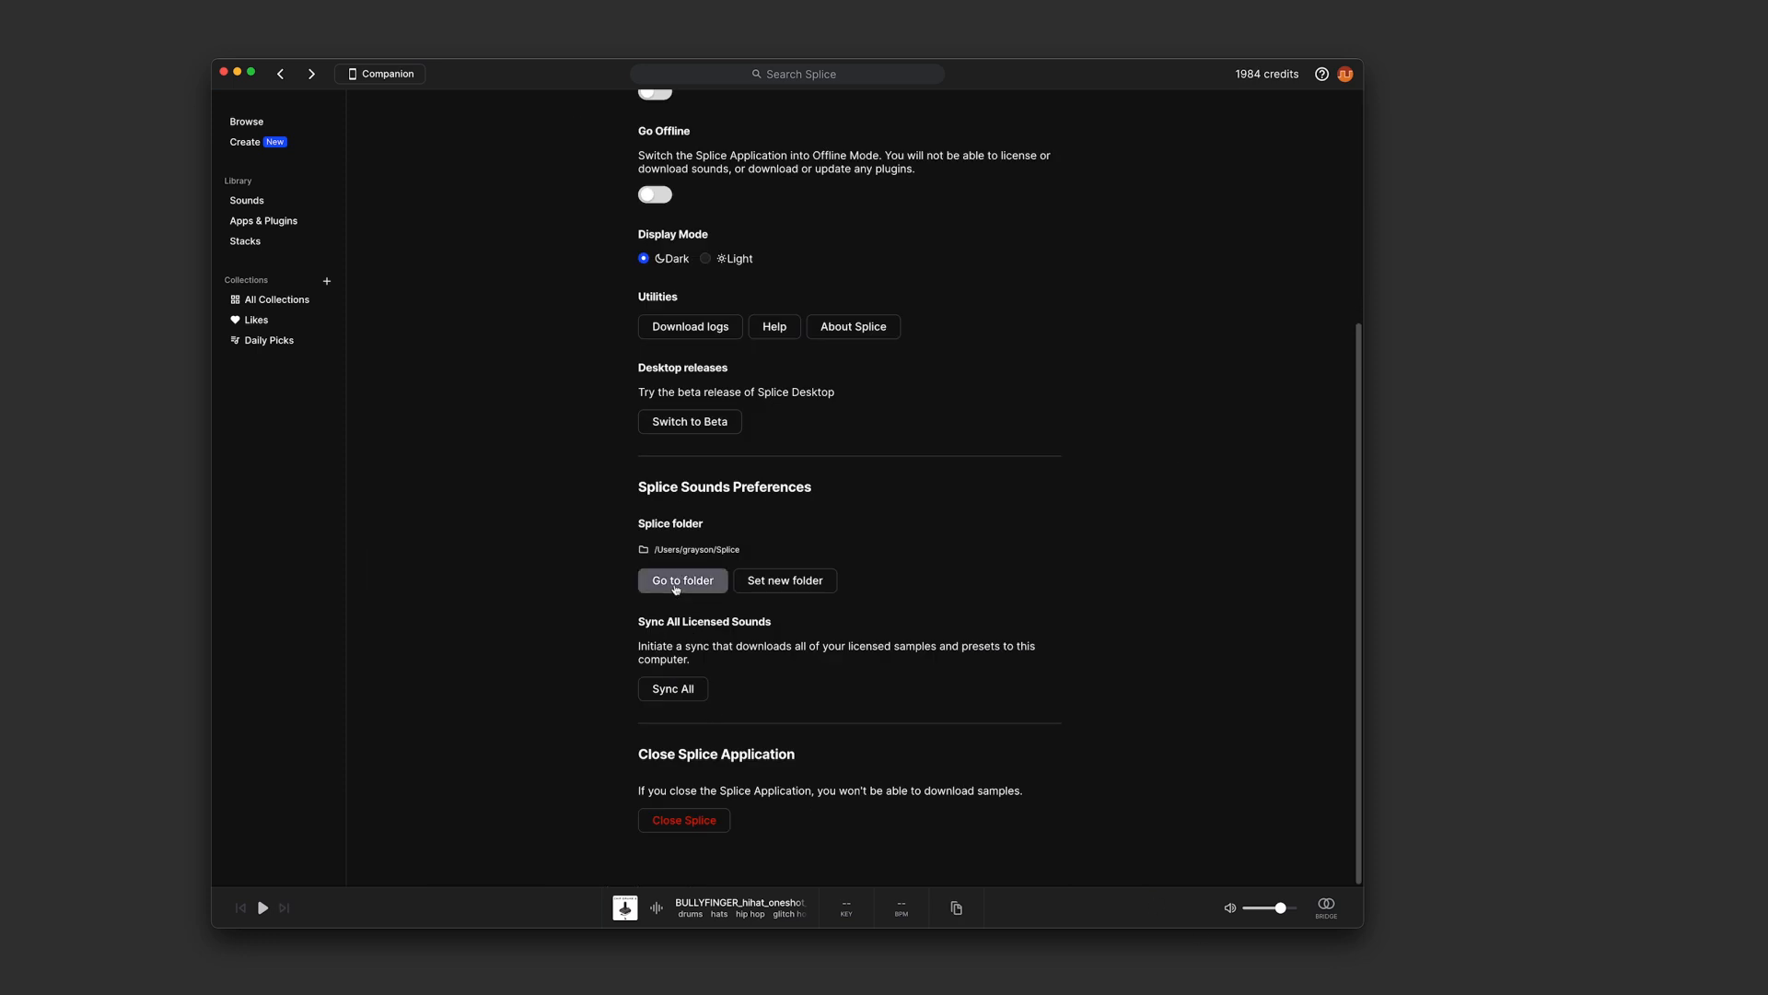
- Navigate sounds > packs to the Chip Drums 2 folder and expand its subfolders
{"action": "left_click", "coordinate": [681, 580]}
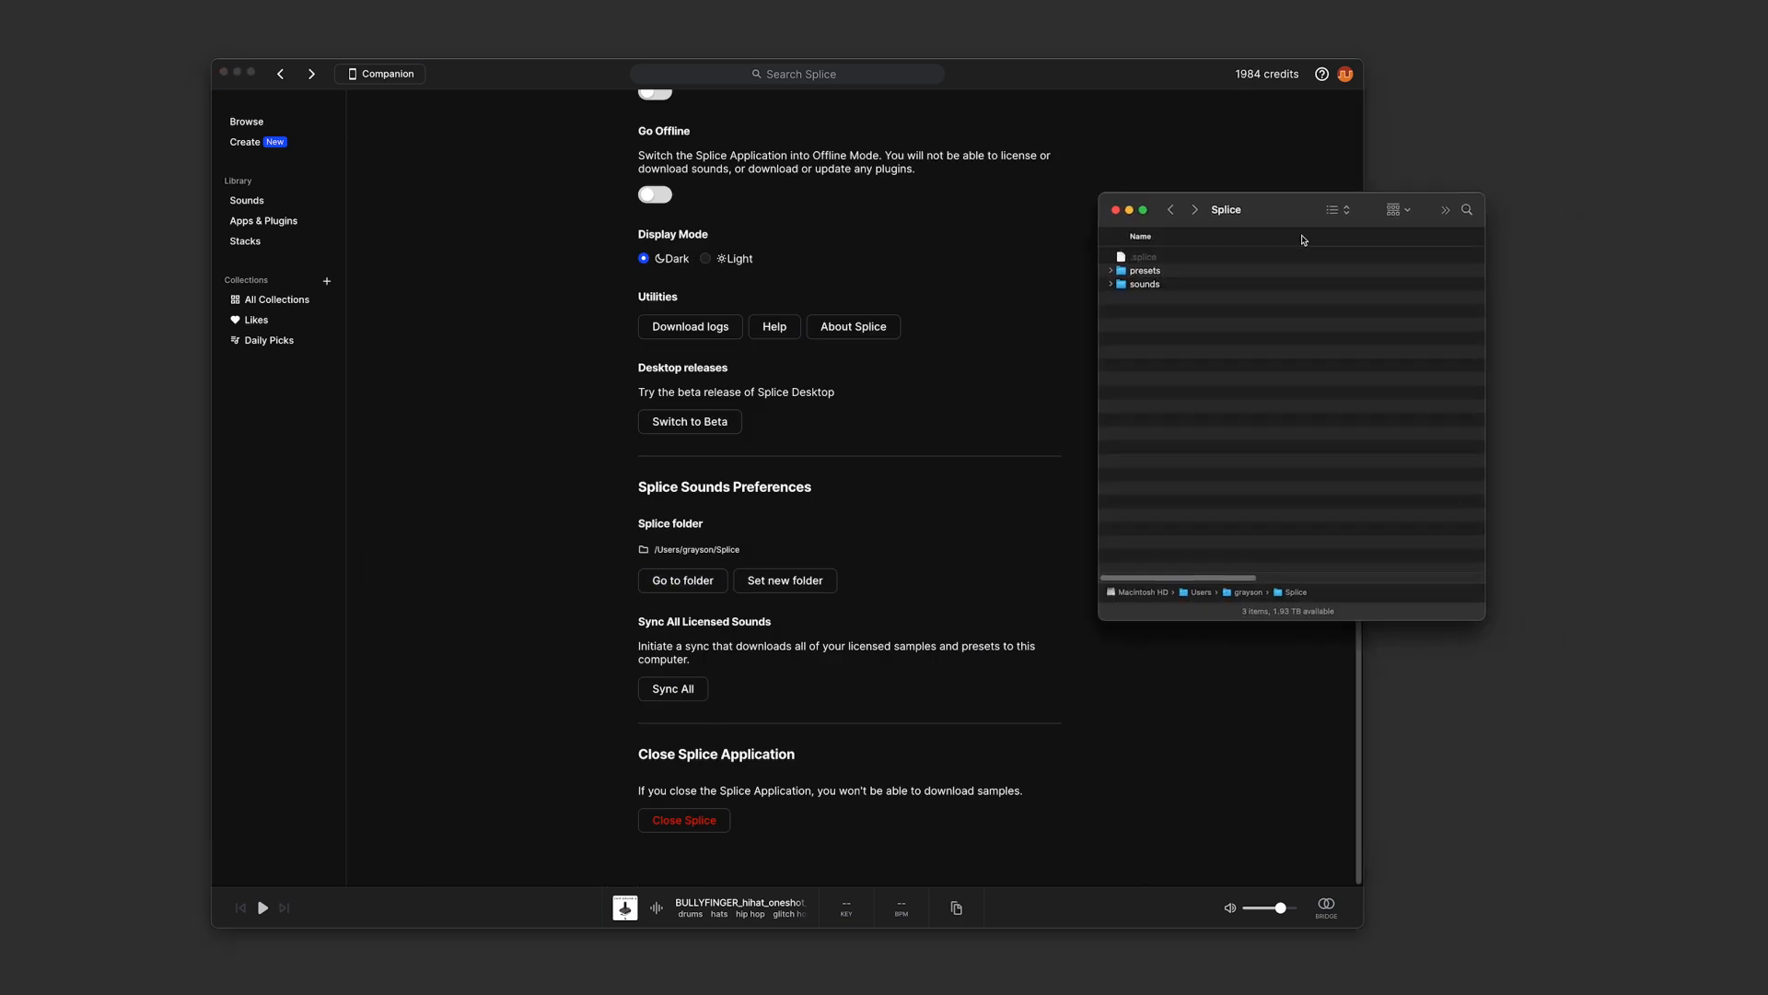
{"action": "left_click", "coordinate": [1122, 297]}
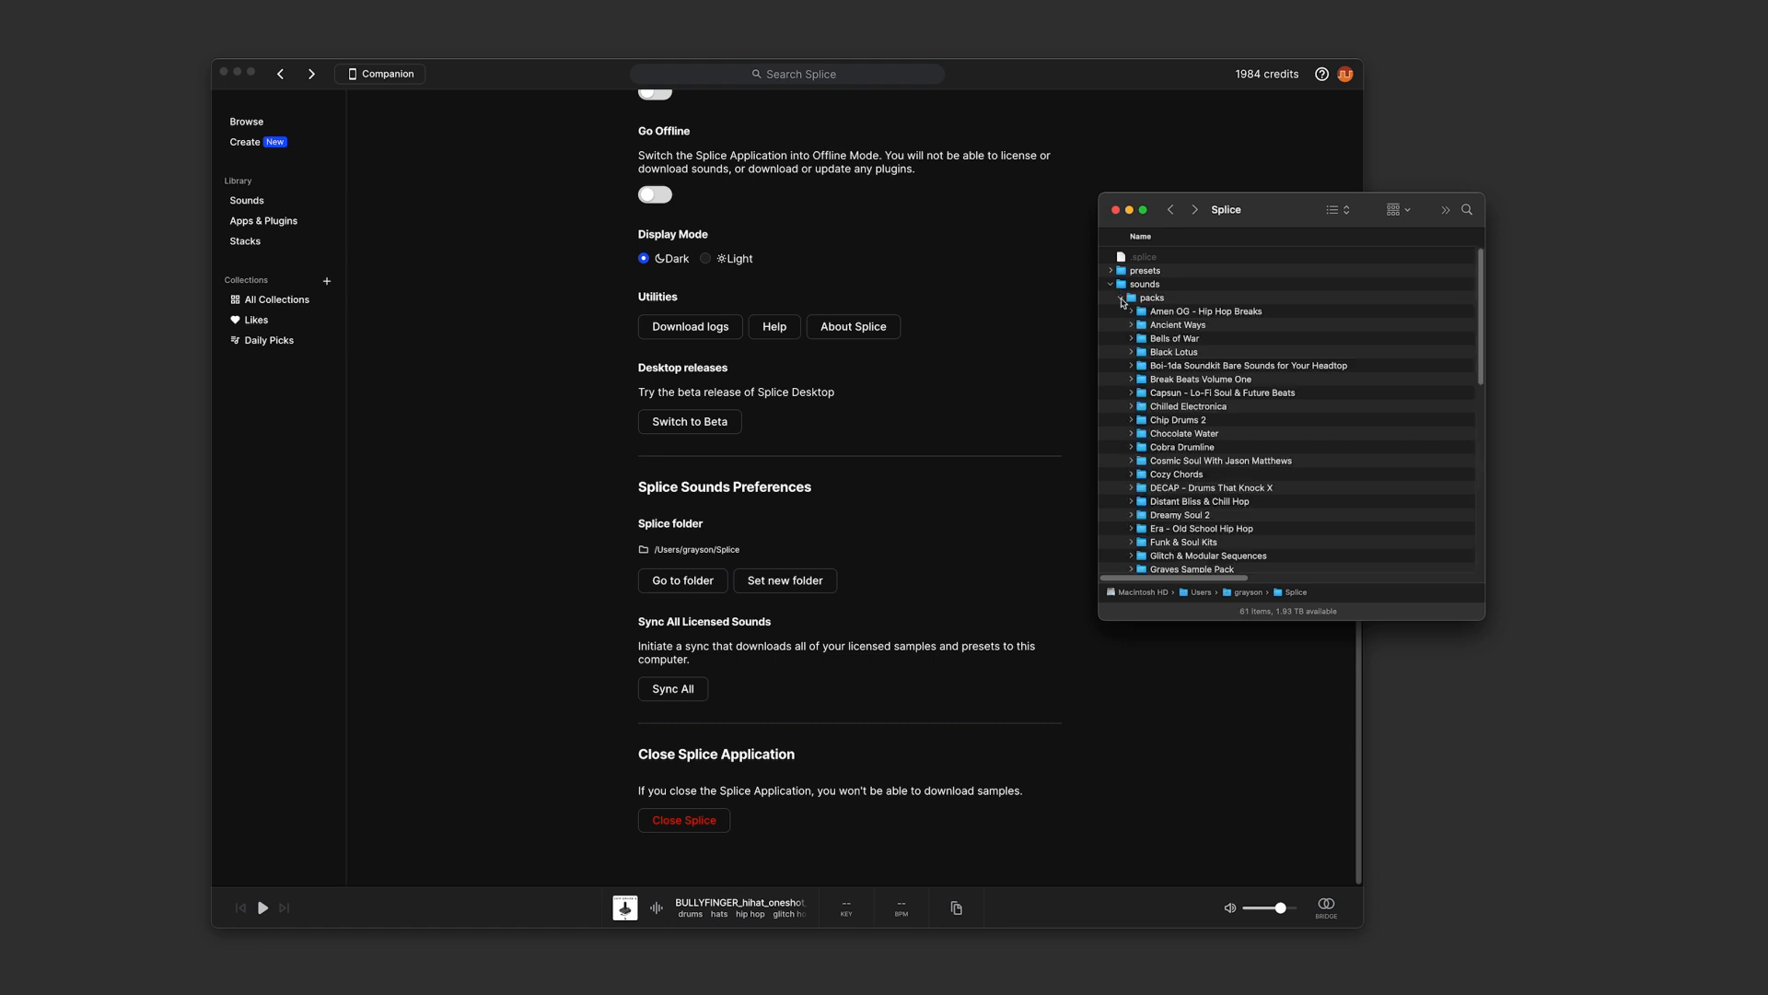
{"action": "left_click", "coordinate": [1177, 420]}
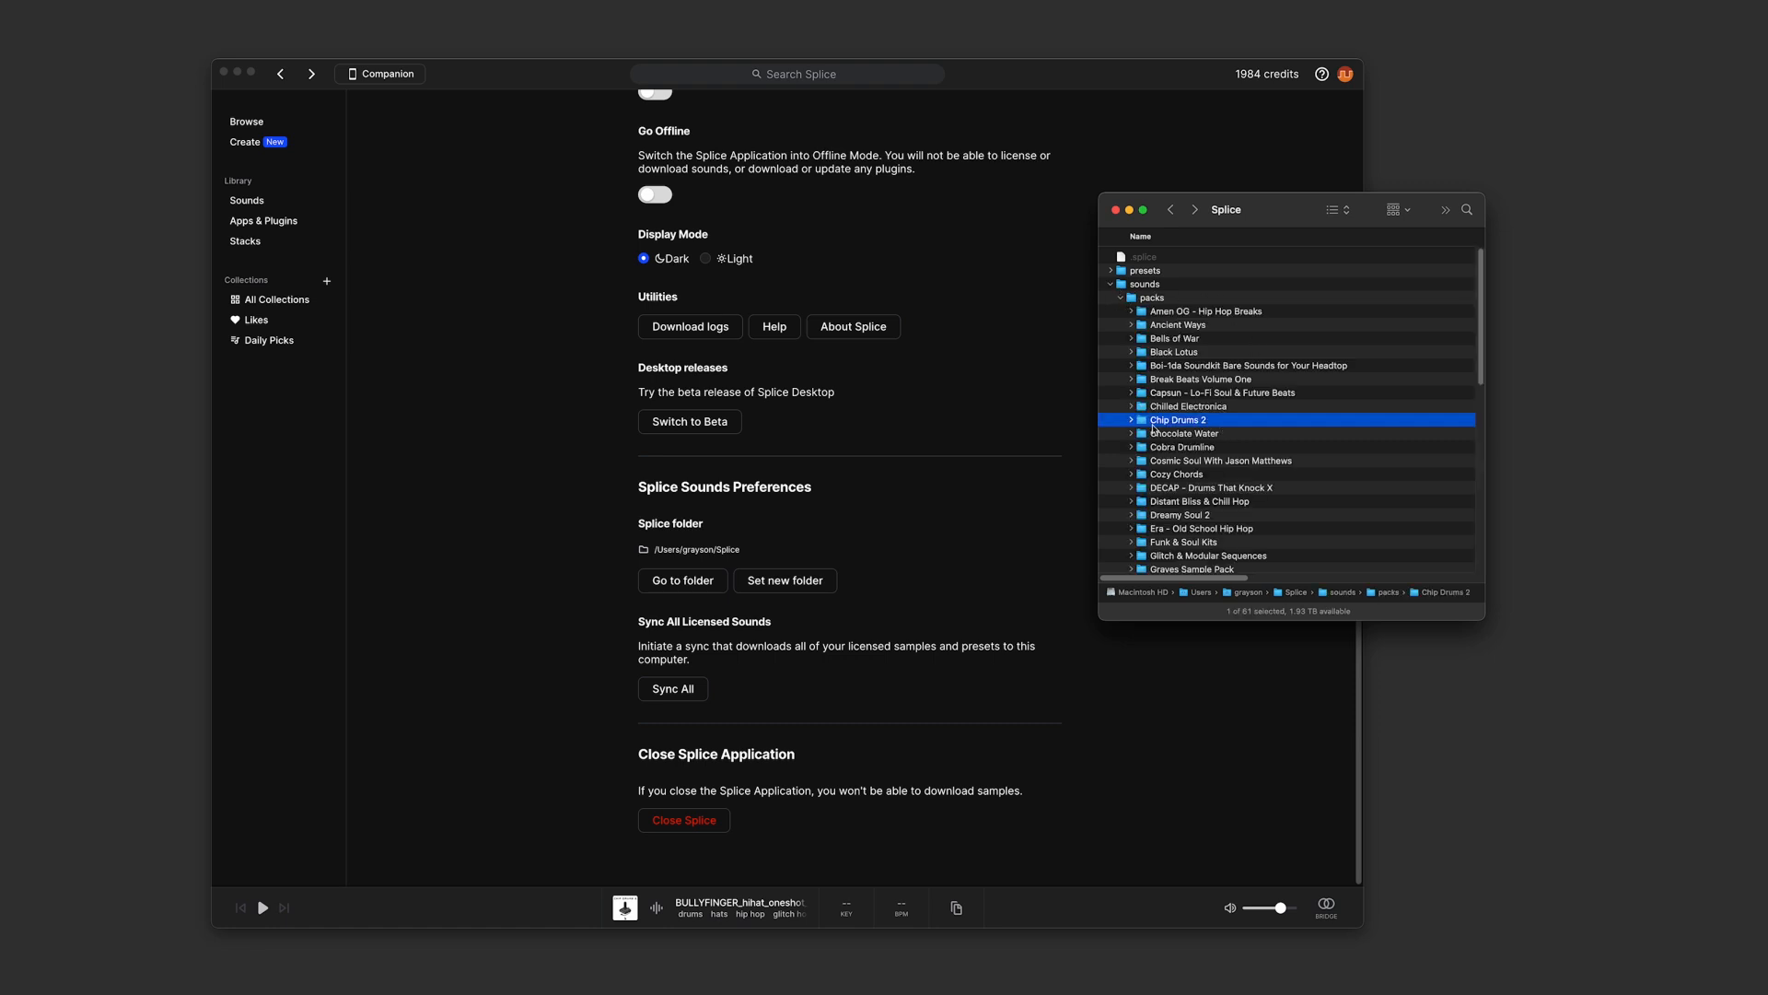
{"action": "left_click", "coordinate": [1131, 420]}
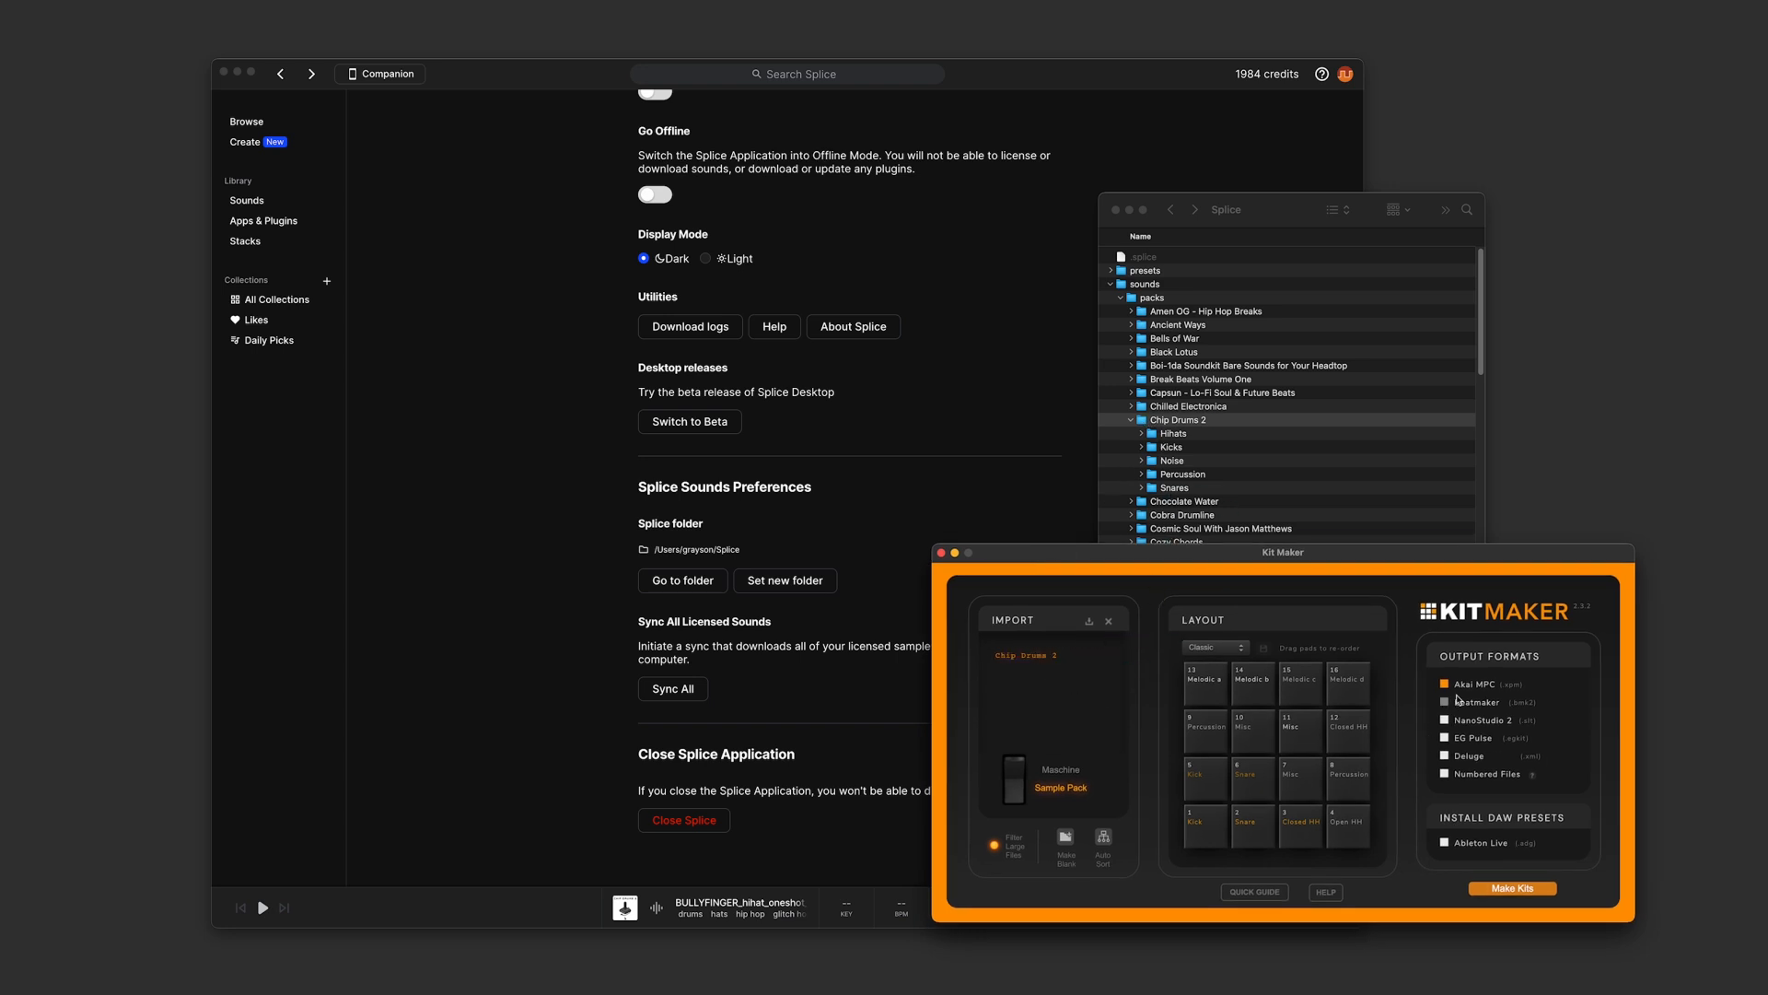
- Build Chip Drums 2 as Akai MPC and Ableton Live kits and expand the finished Chip Drums 2 kit folder
{"action": "left_click", "coordinate": [1444, 702]}
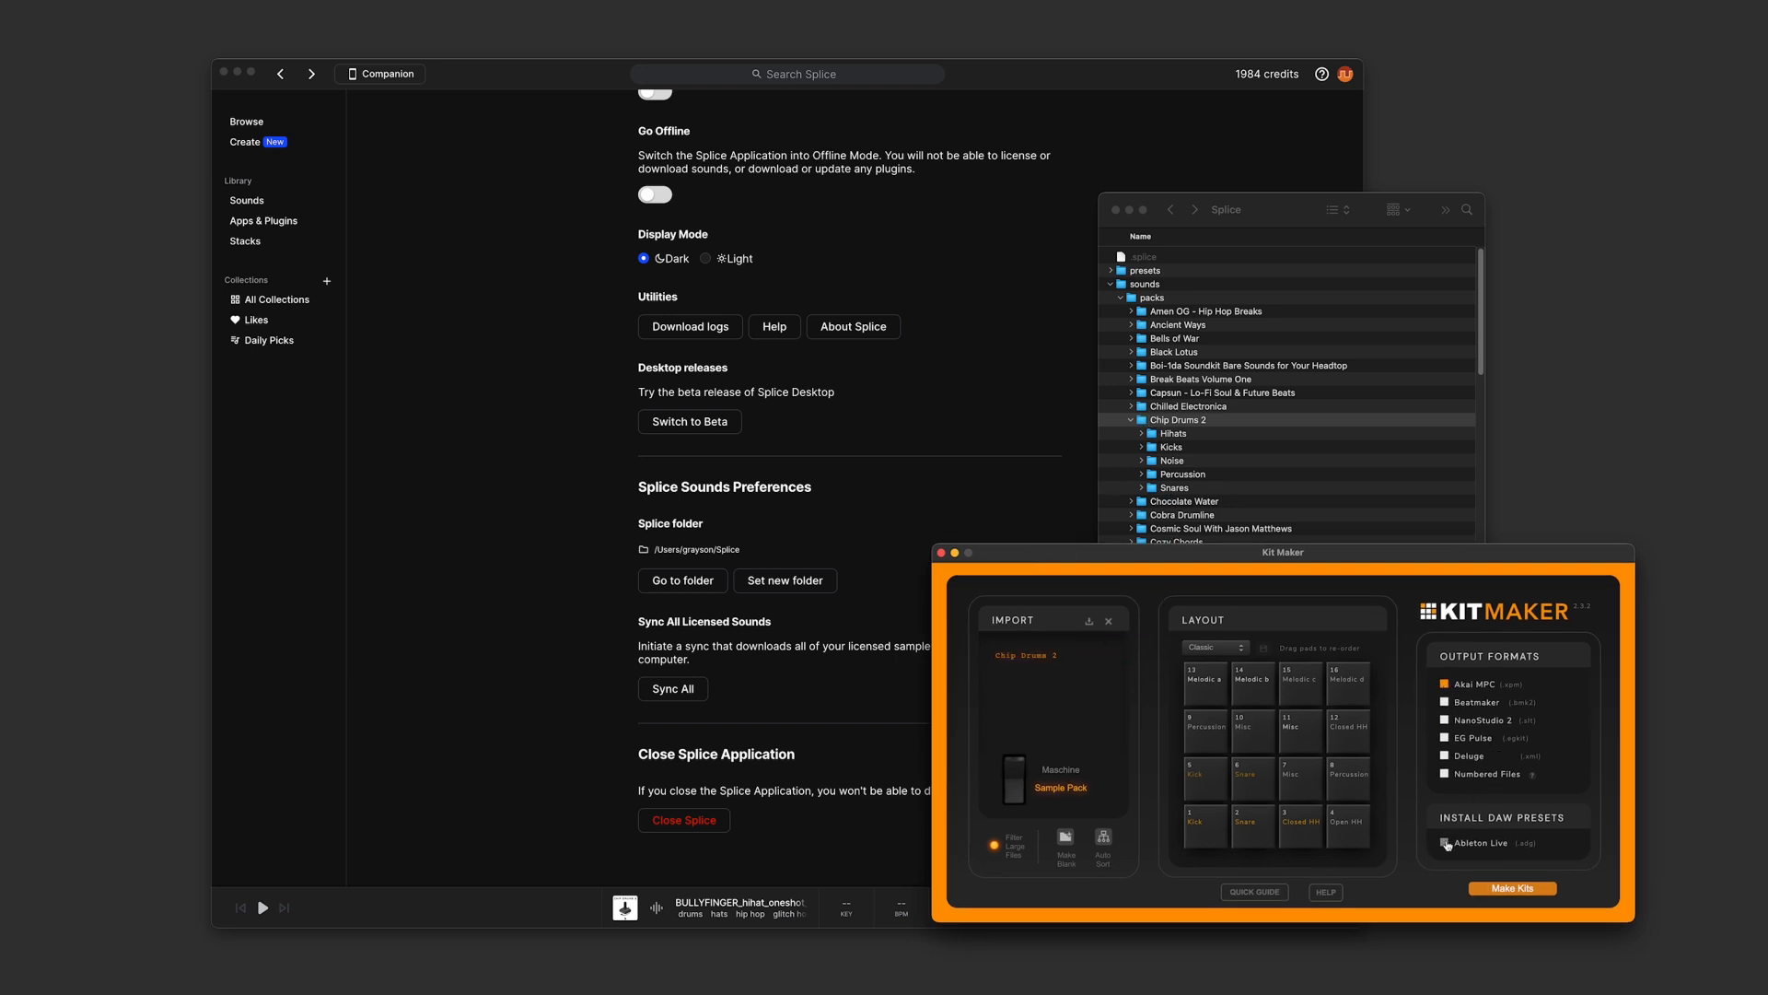
{"action": "left_click", "coordinate": [1510, 887]}
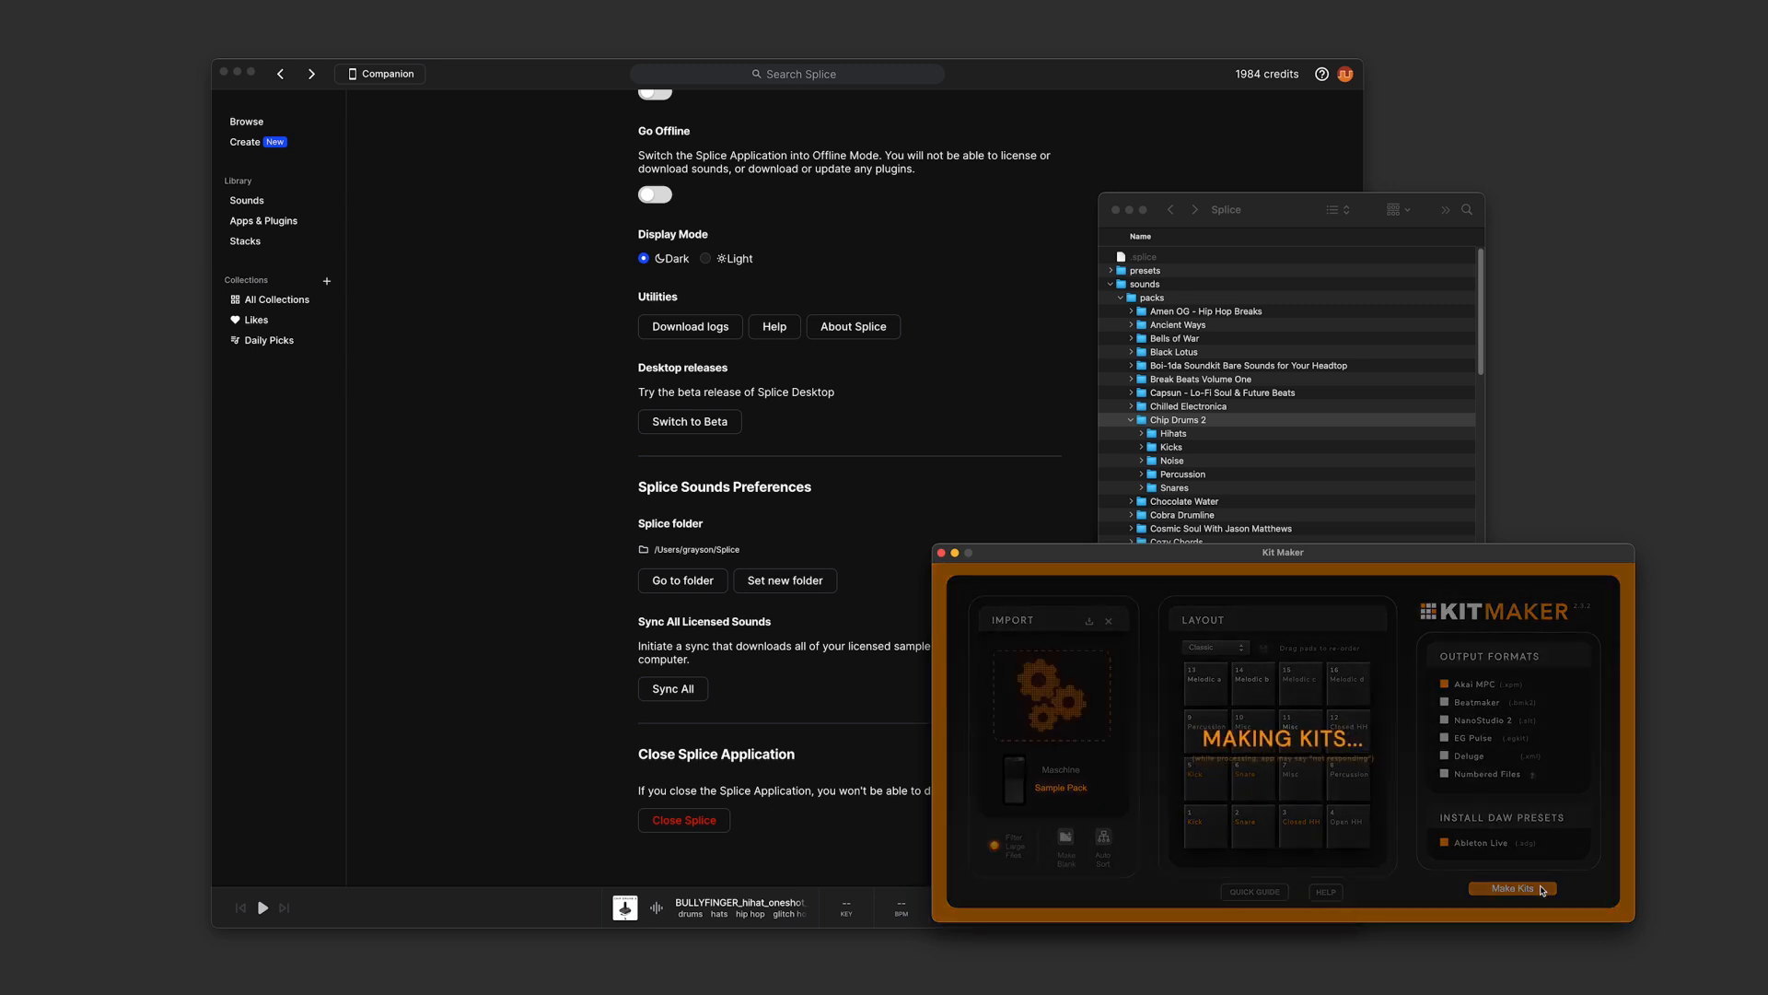
{"action": "left_click", "coordinate": [1510, 888]}
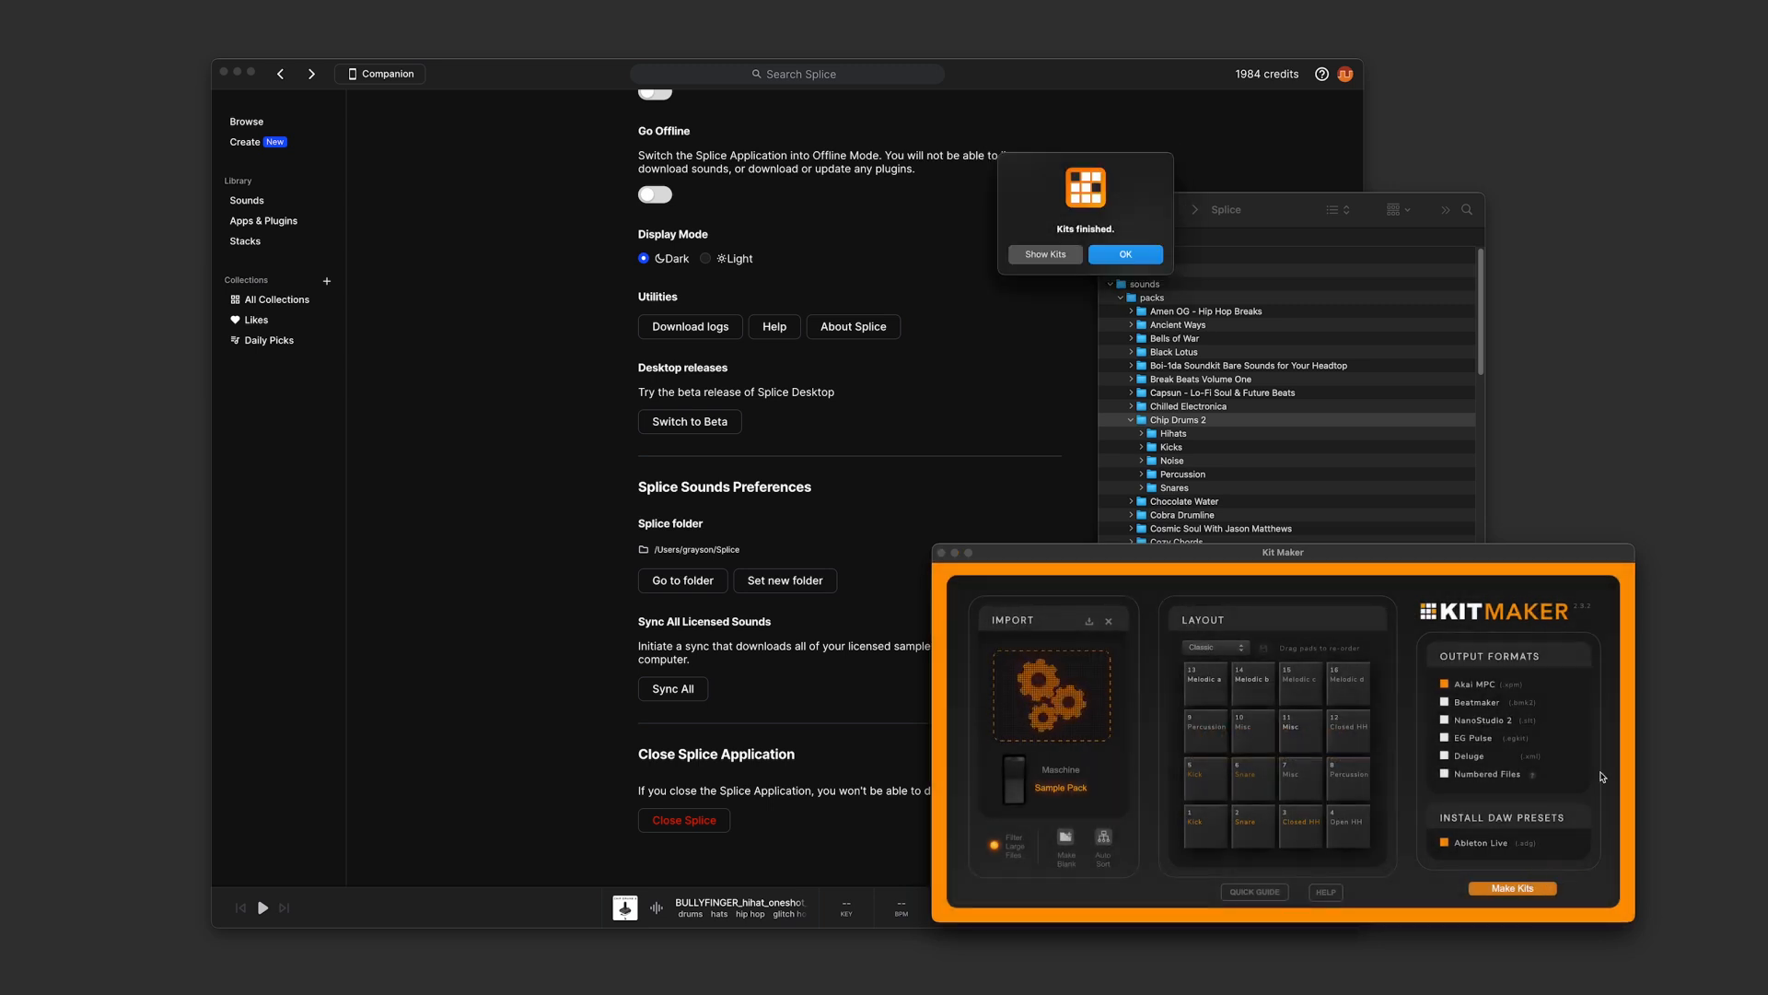
{"action": "left_click", "coordinate": [1124, 255]}
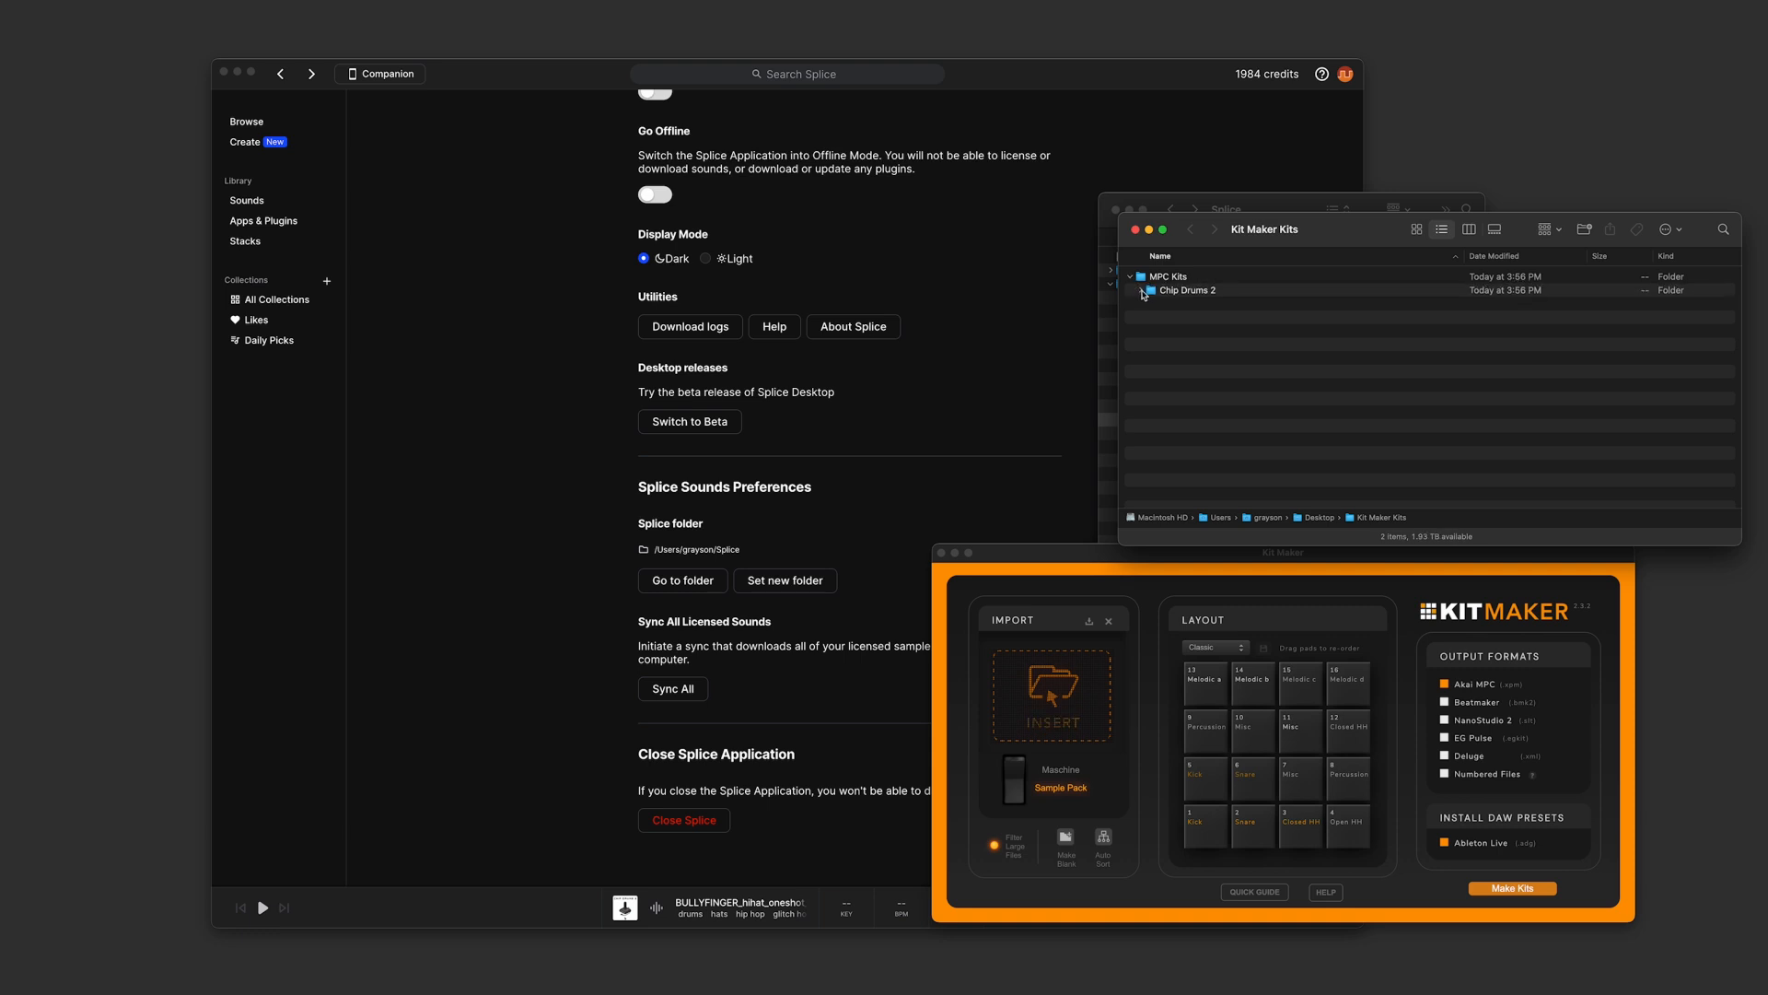
{"action": "left_click", "coordinate": [1142, 291]}
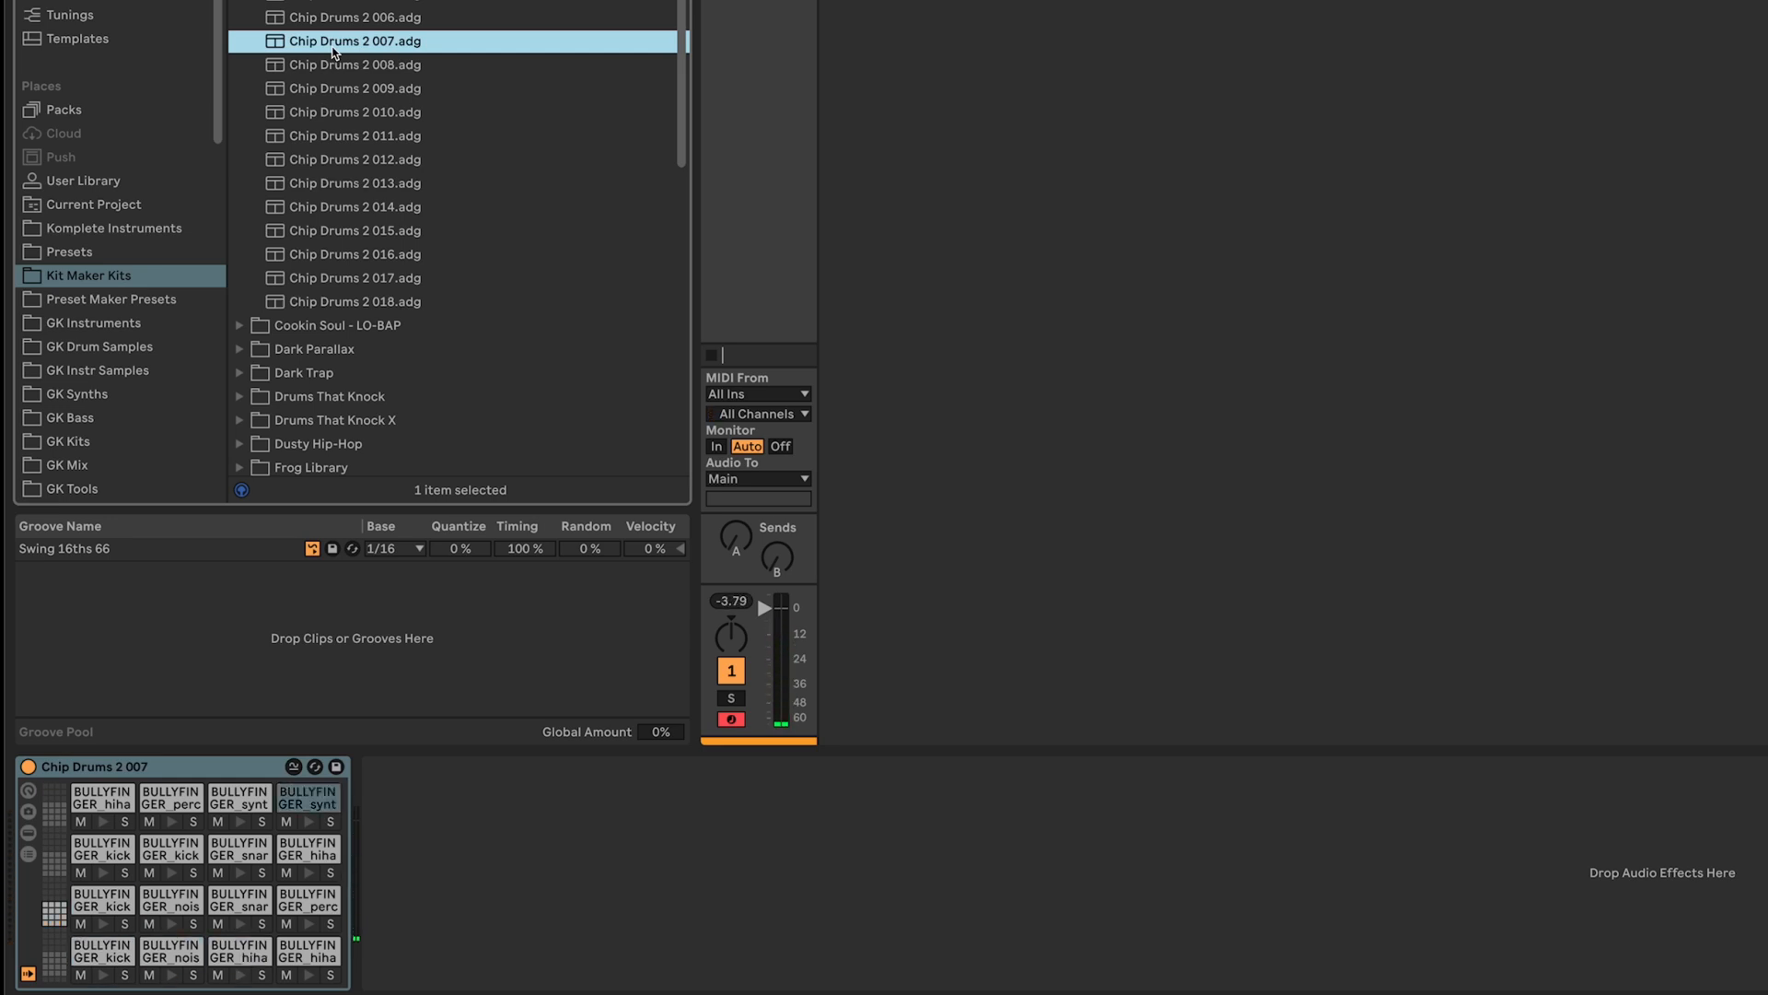
{"action": "mouse_move", "coordinate": [365, 59]}
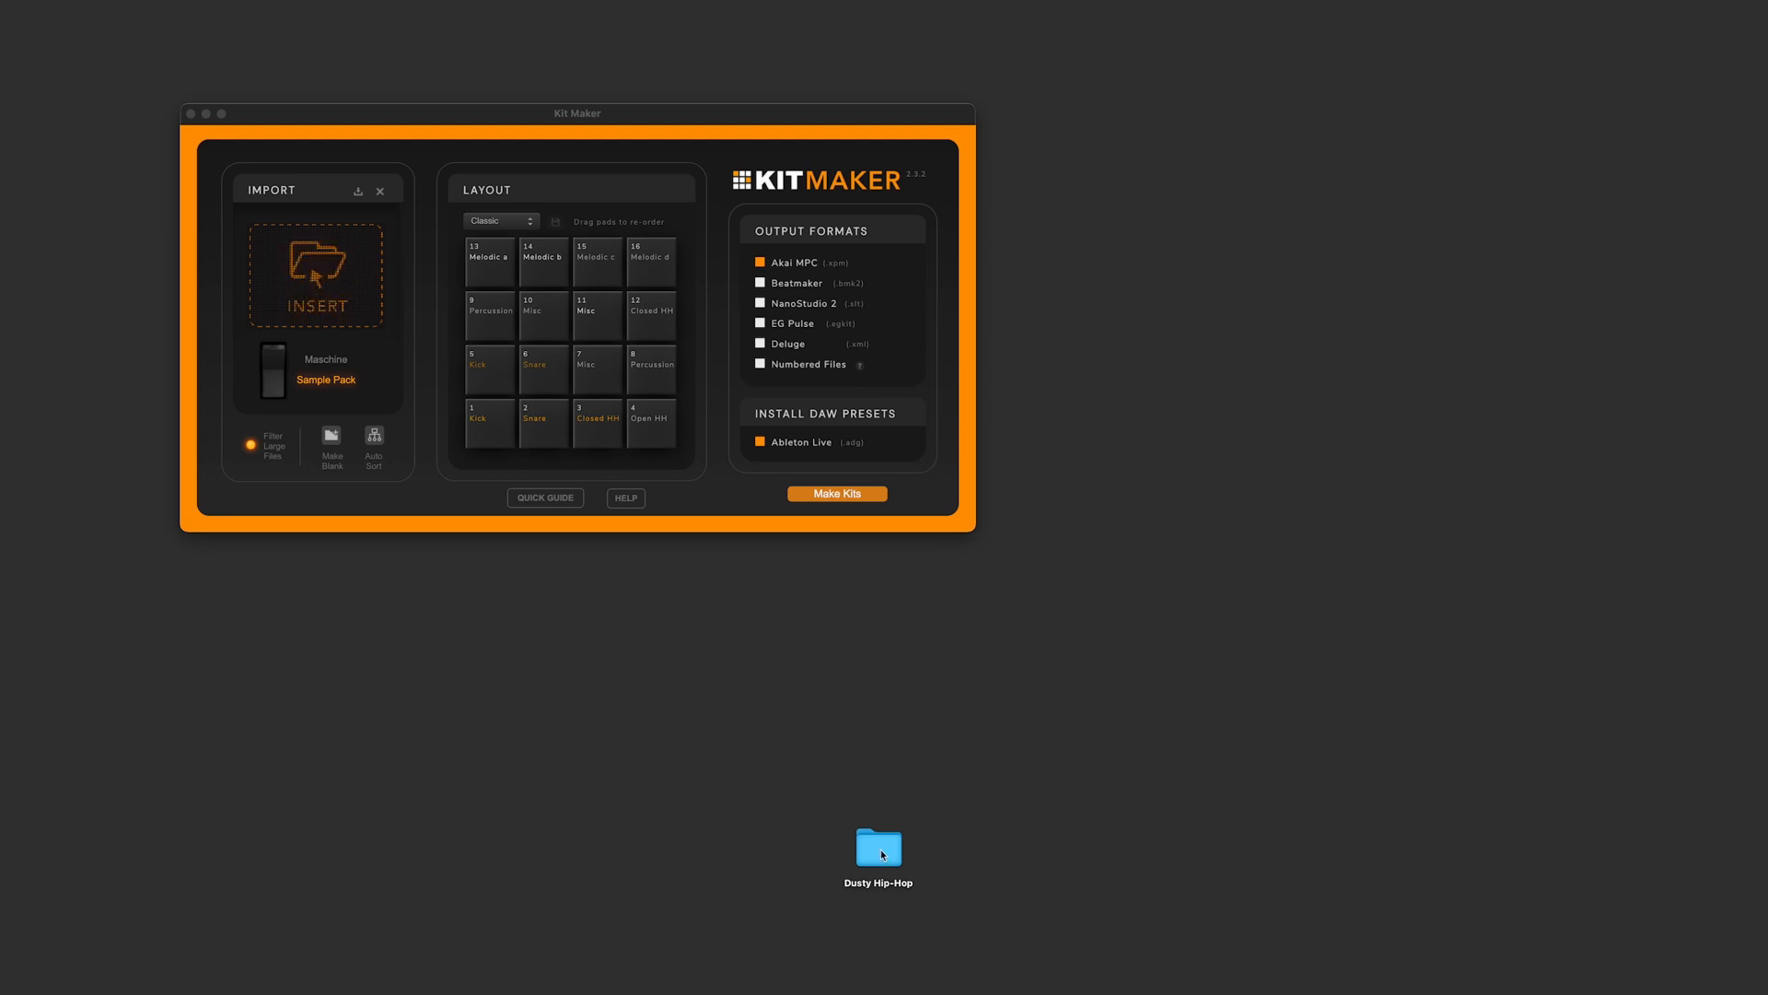
- Import the Dusty Hip-Hop folder, generate its kits and show the finished kits in Finder
{"action": "left_click", "coordinate": [879, 848]}
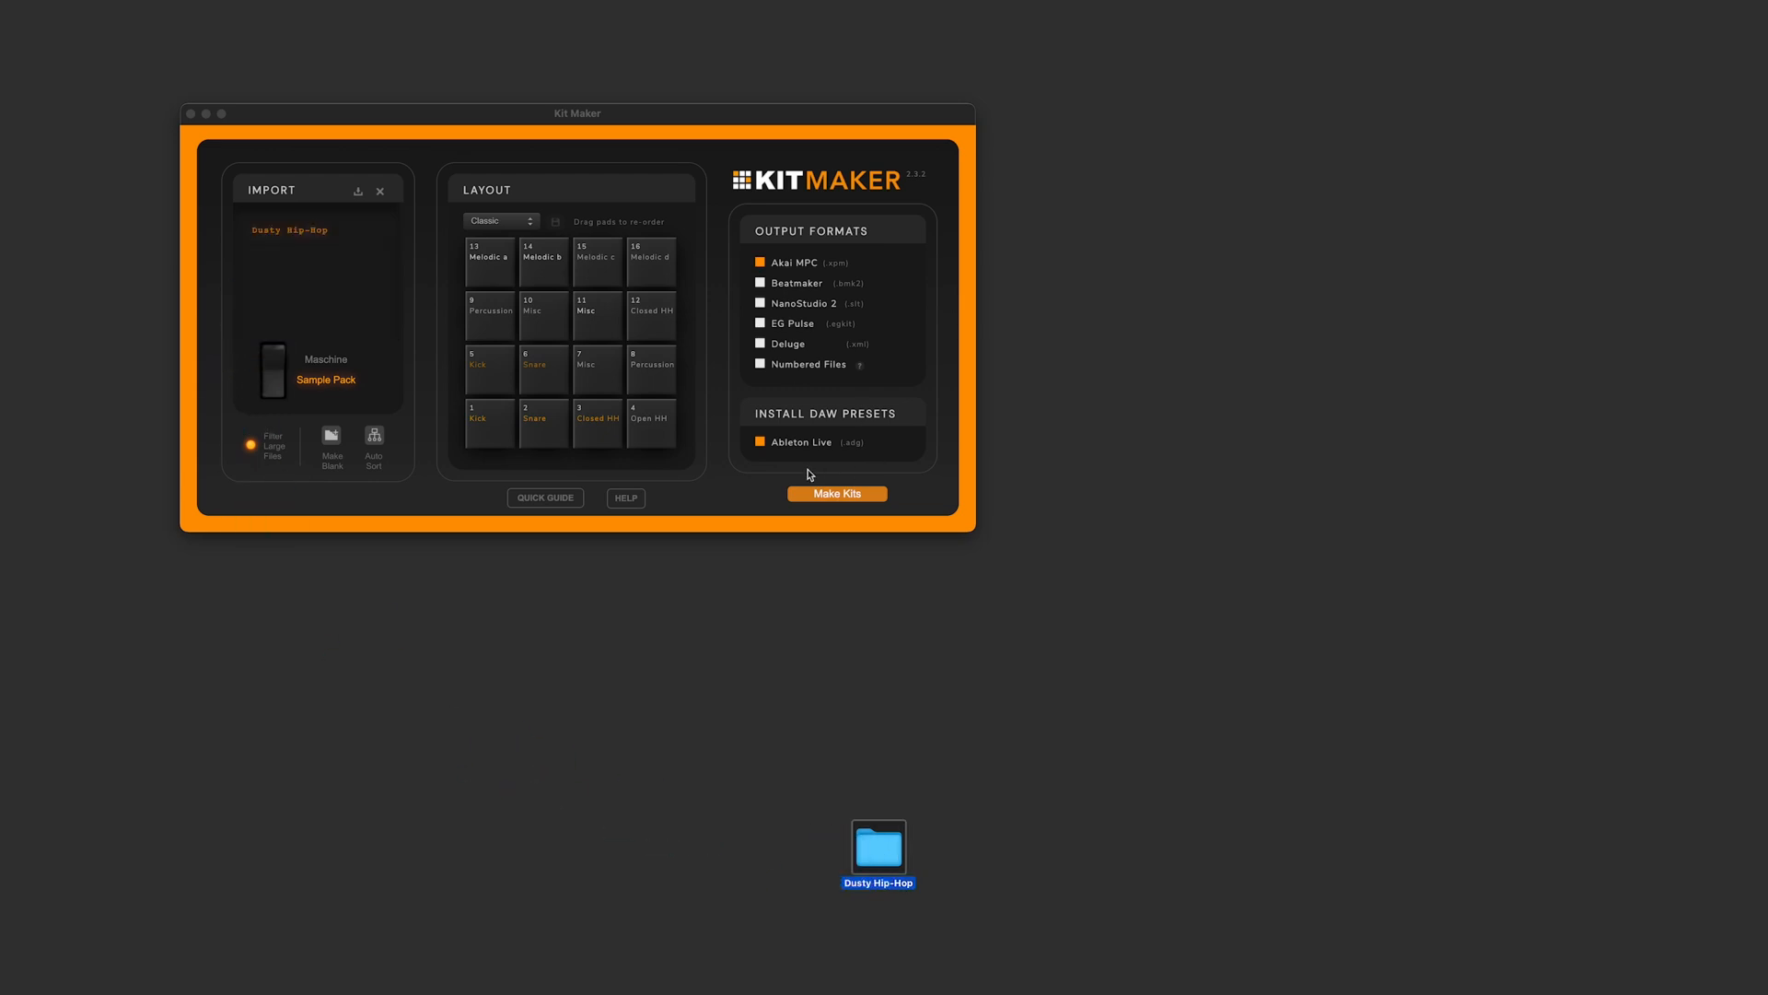
{"action": "left_click", "coordinate": [836, 494]}
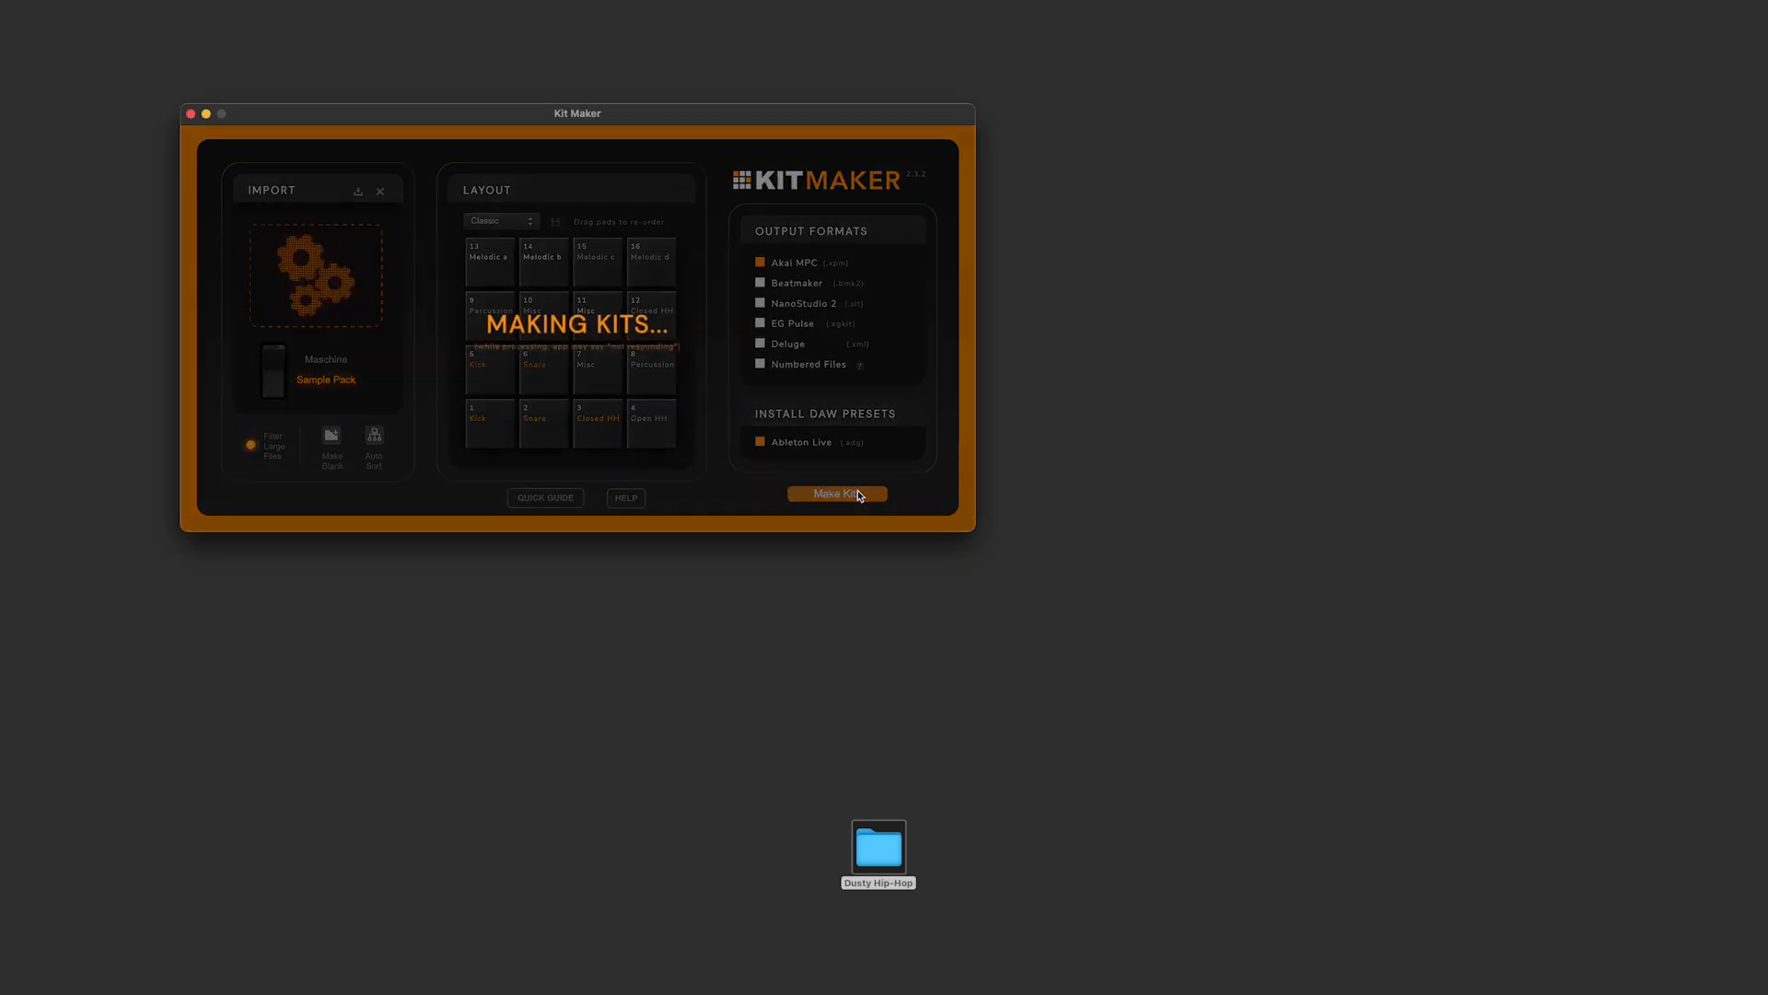
{"action": "left_click", "coordinate": [837, 494]}
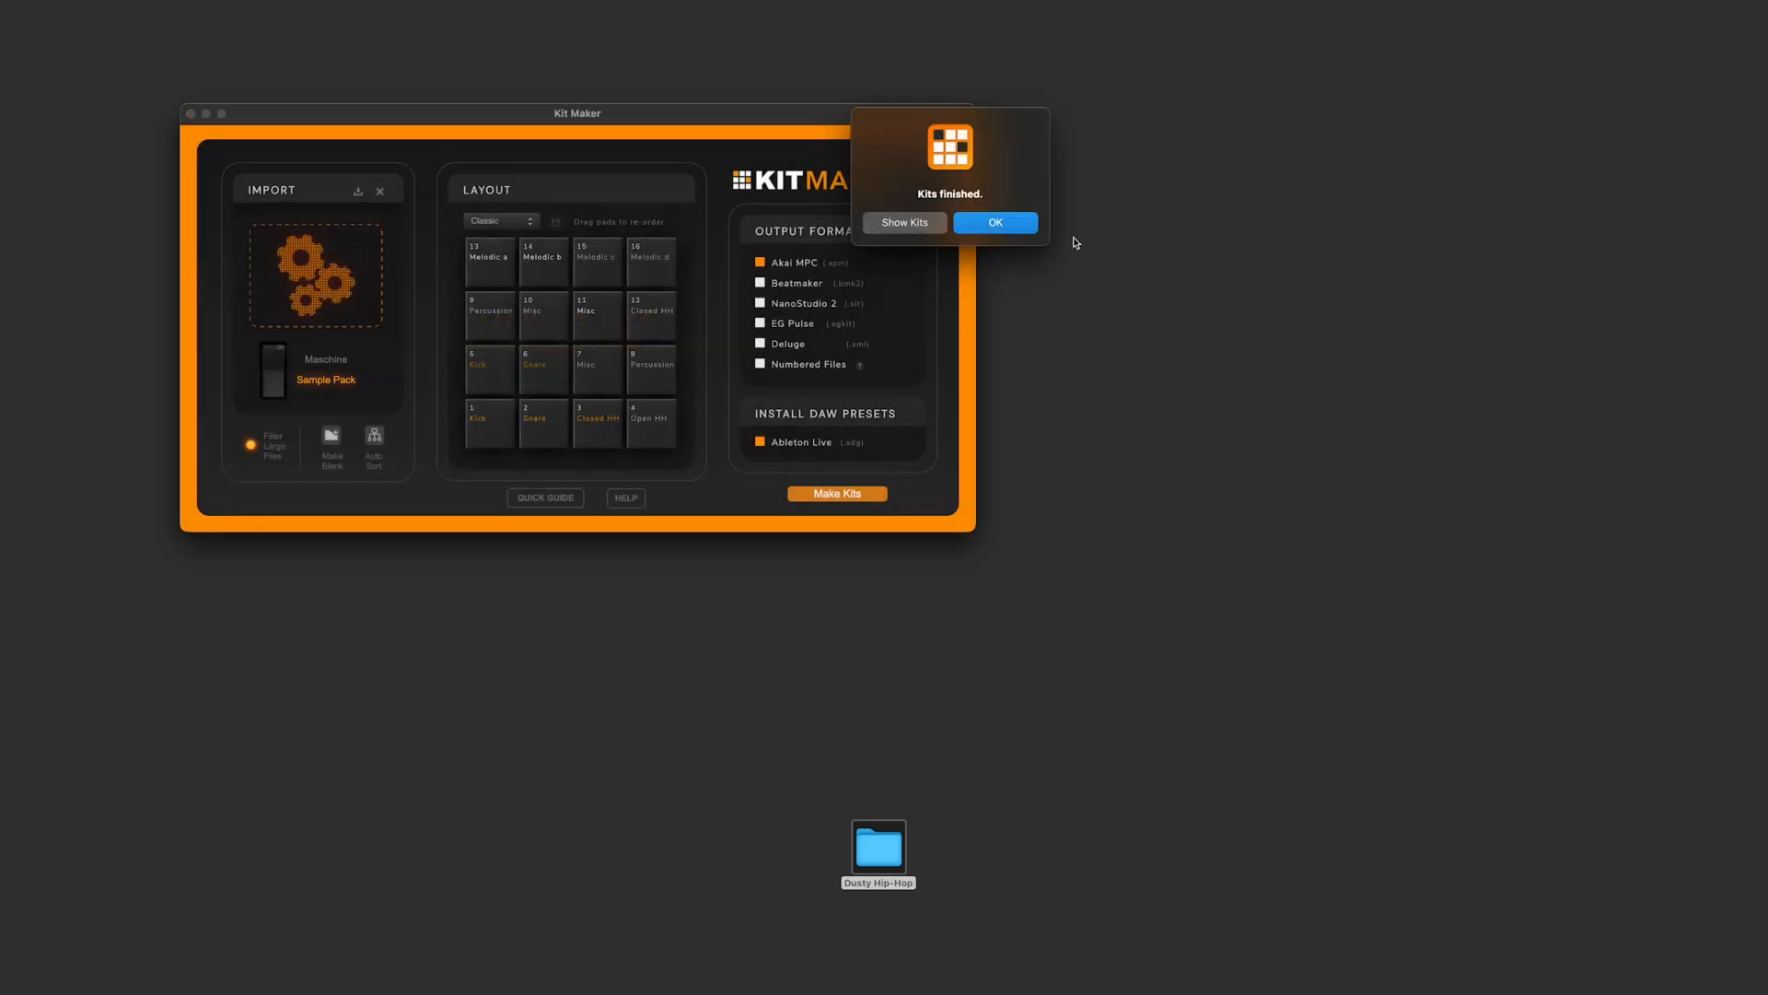
{"action": "left_click", "coordinate": [903, 223]}
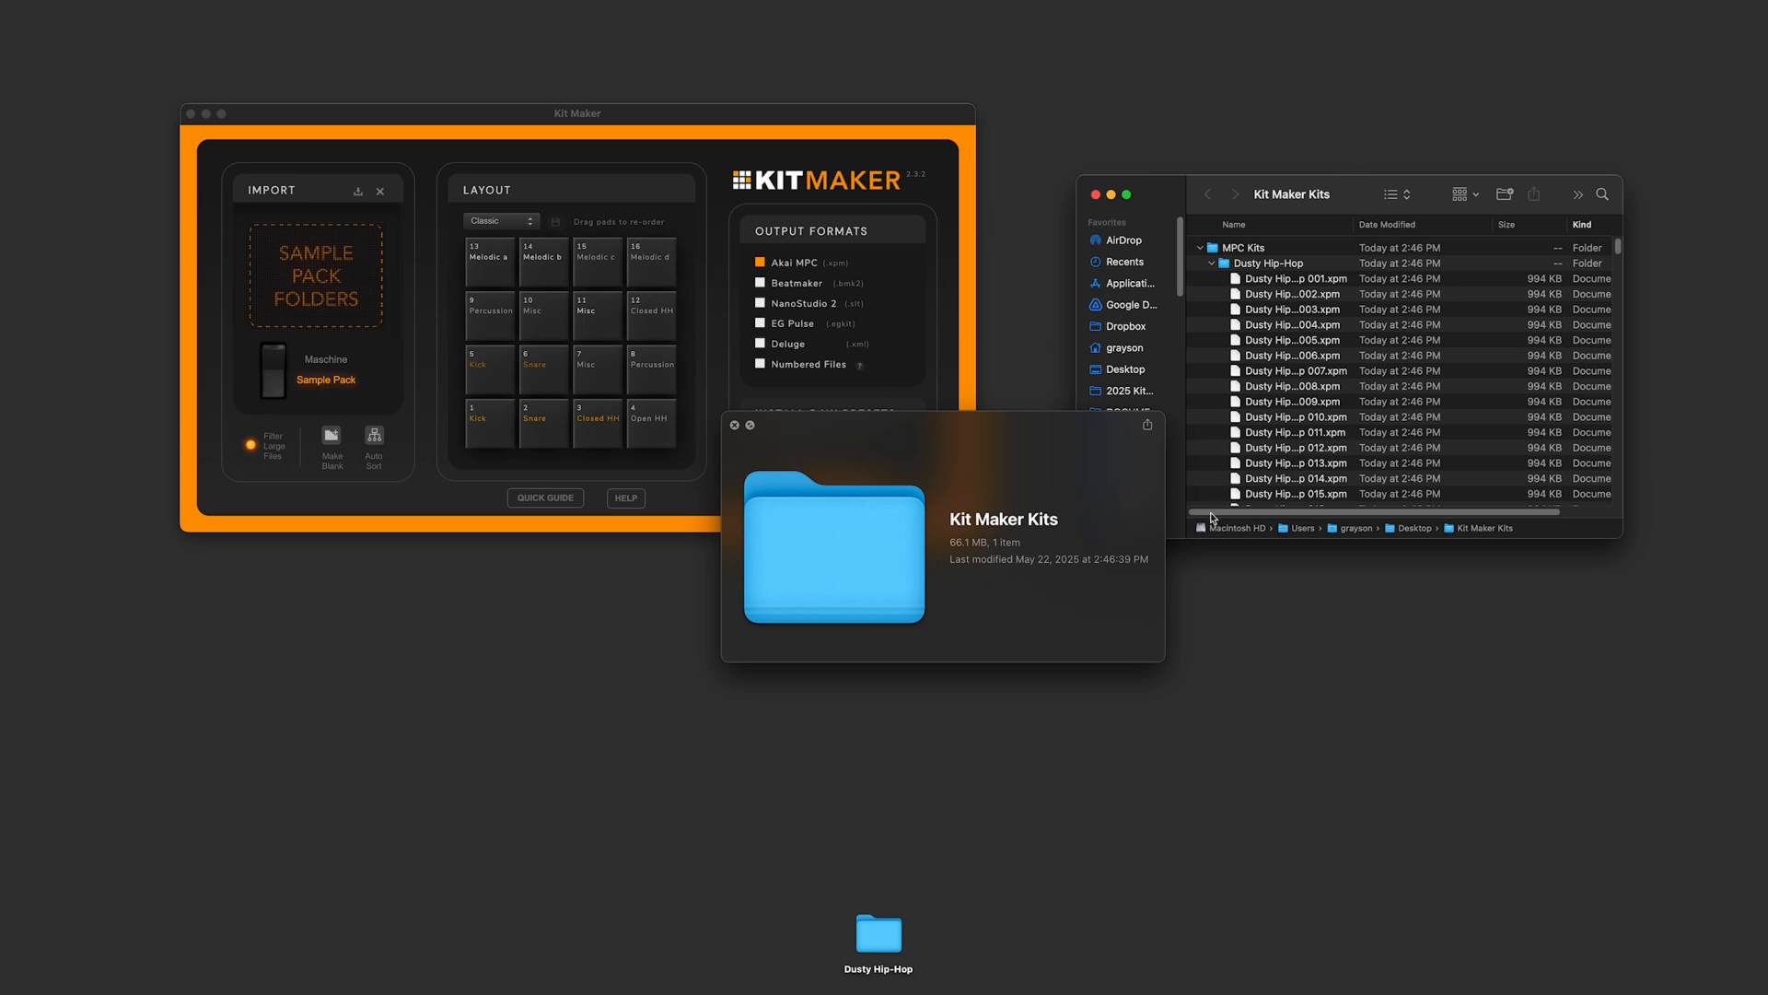
{"action": "mouse_move", "coordinate": [1293, 321]}
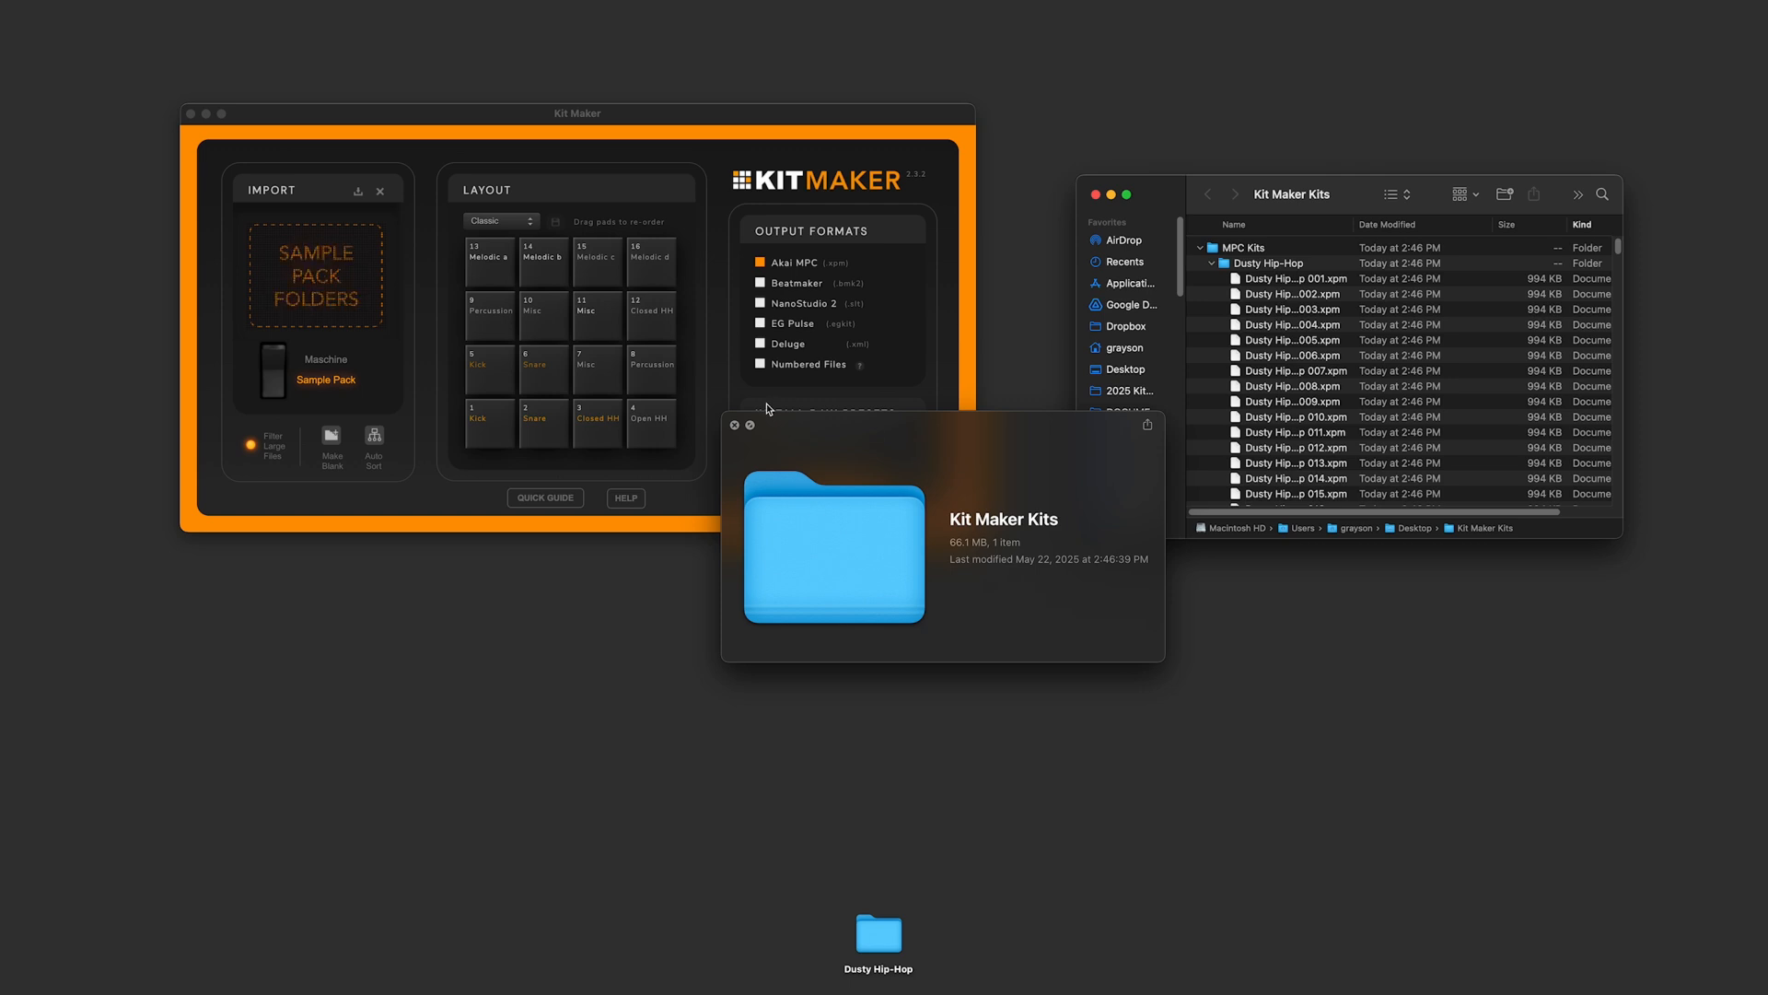
- Close the Kit Maker Kits Get Info window after reviewing the 66.1 MB folder
{"action": "left_click", "coordinate": [1022, 221]}
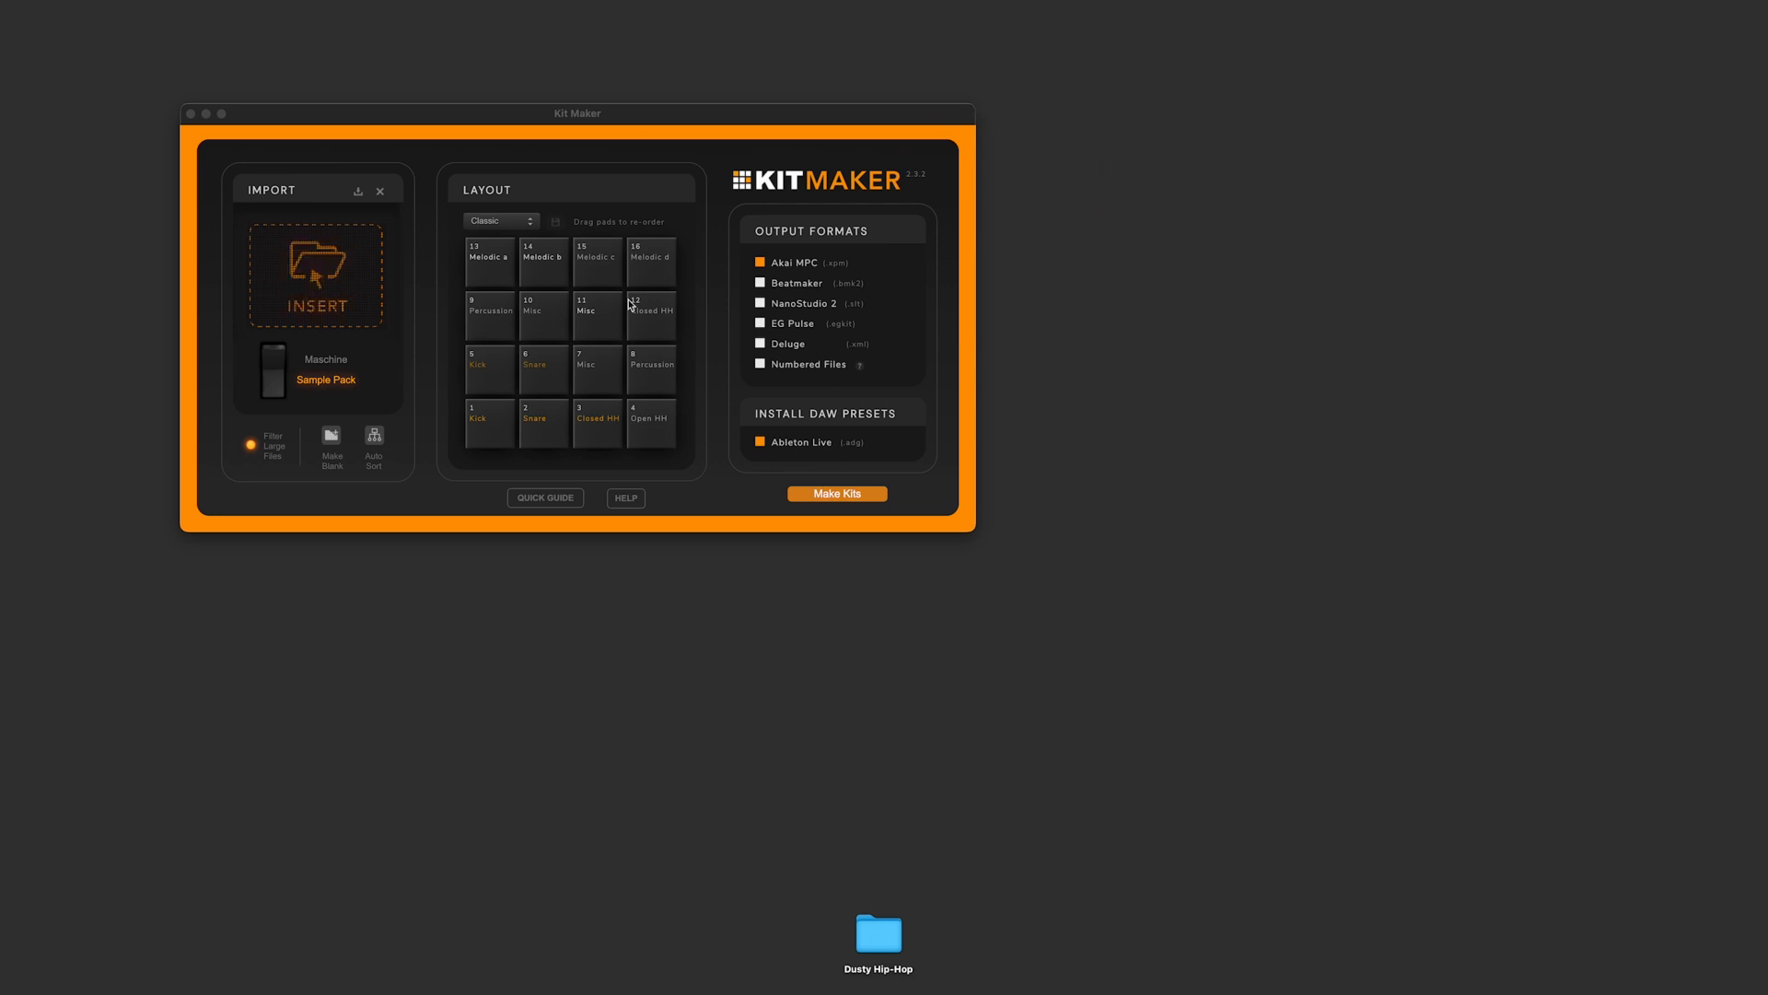
{"action": "mouse_move", "coordinate": [954, 342]}
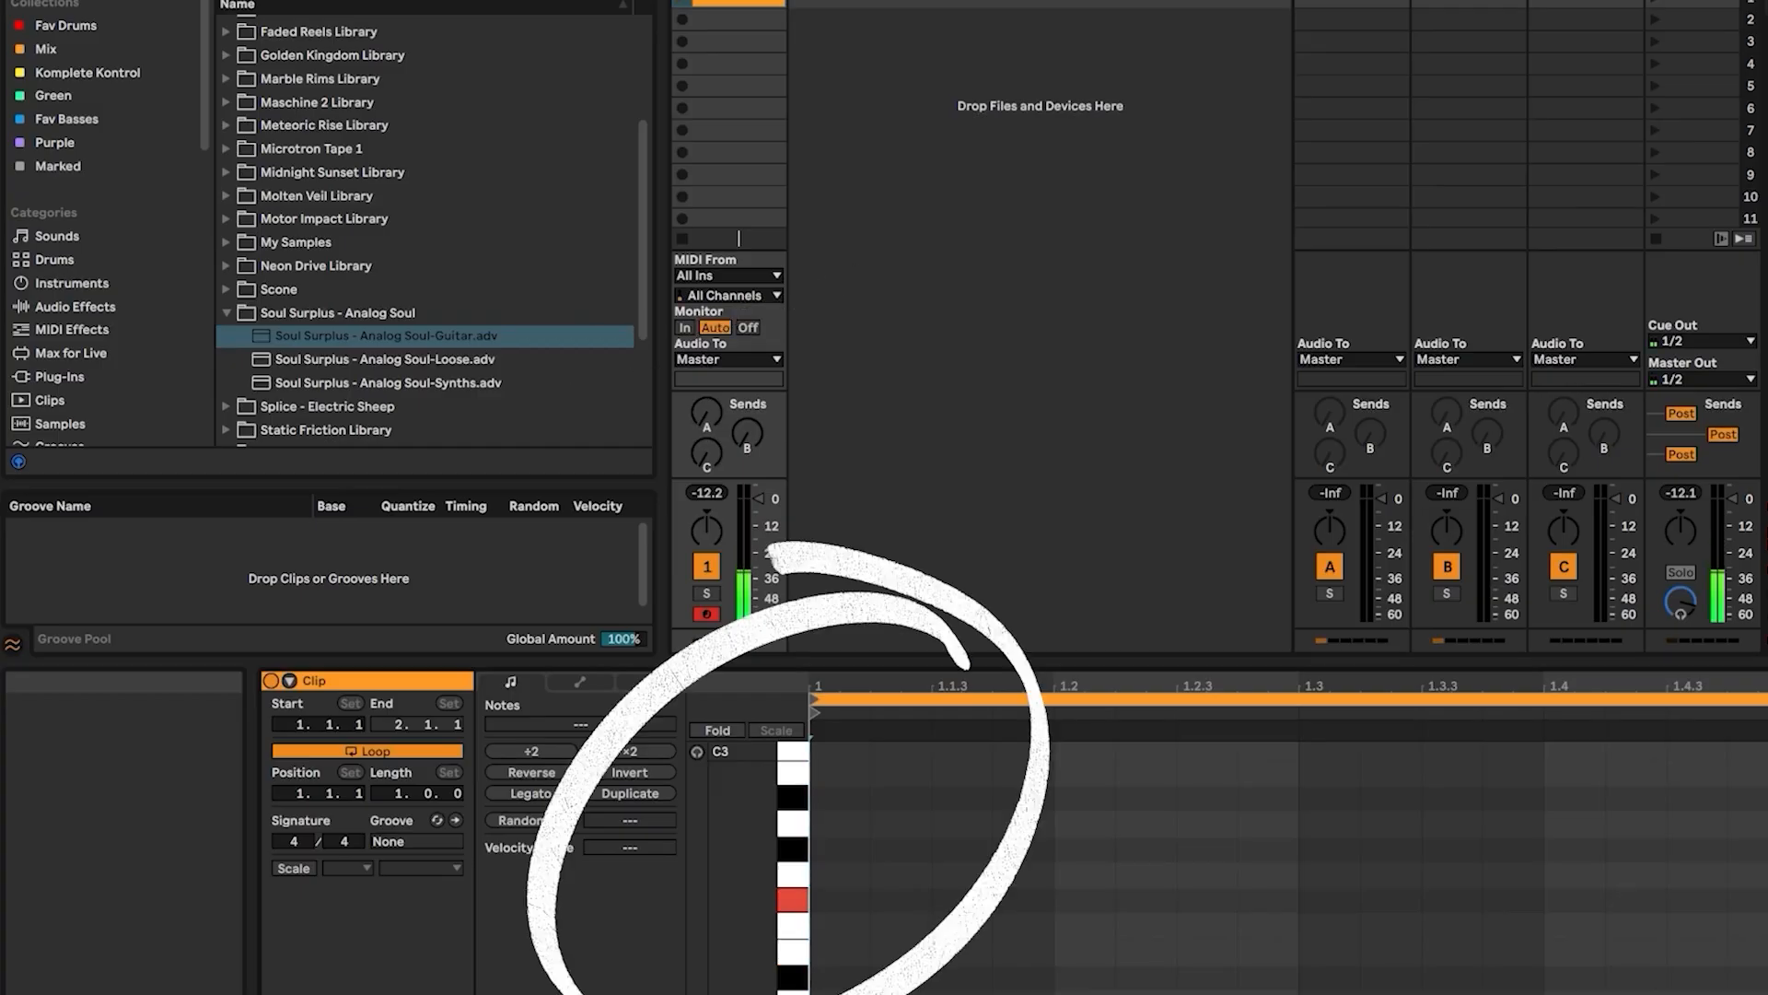
- Select the Soul Surplus - Analog Soul-Synths.adv preset in the Browser
{"action": "left_click", "coordinate": [387, 383]}
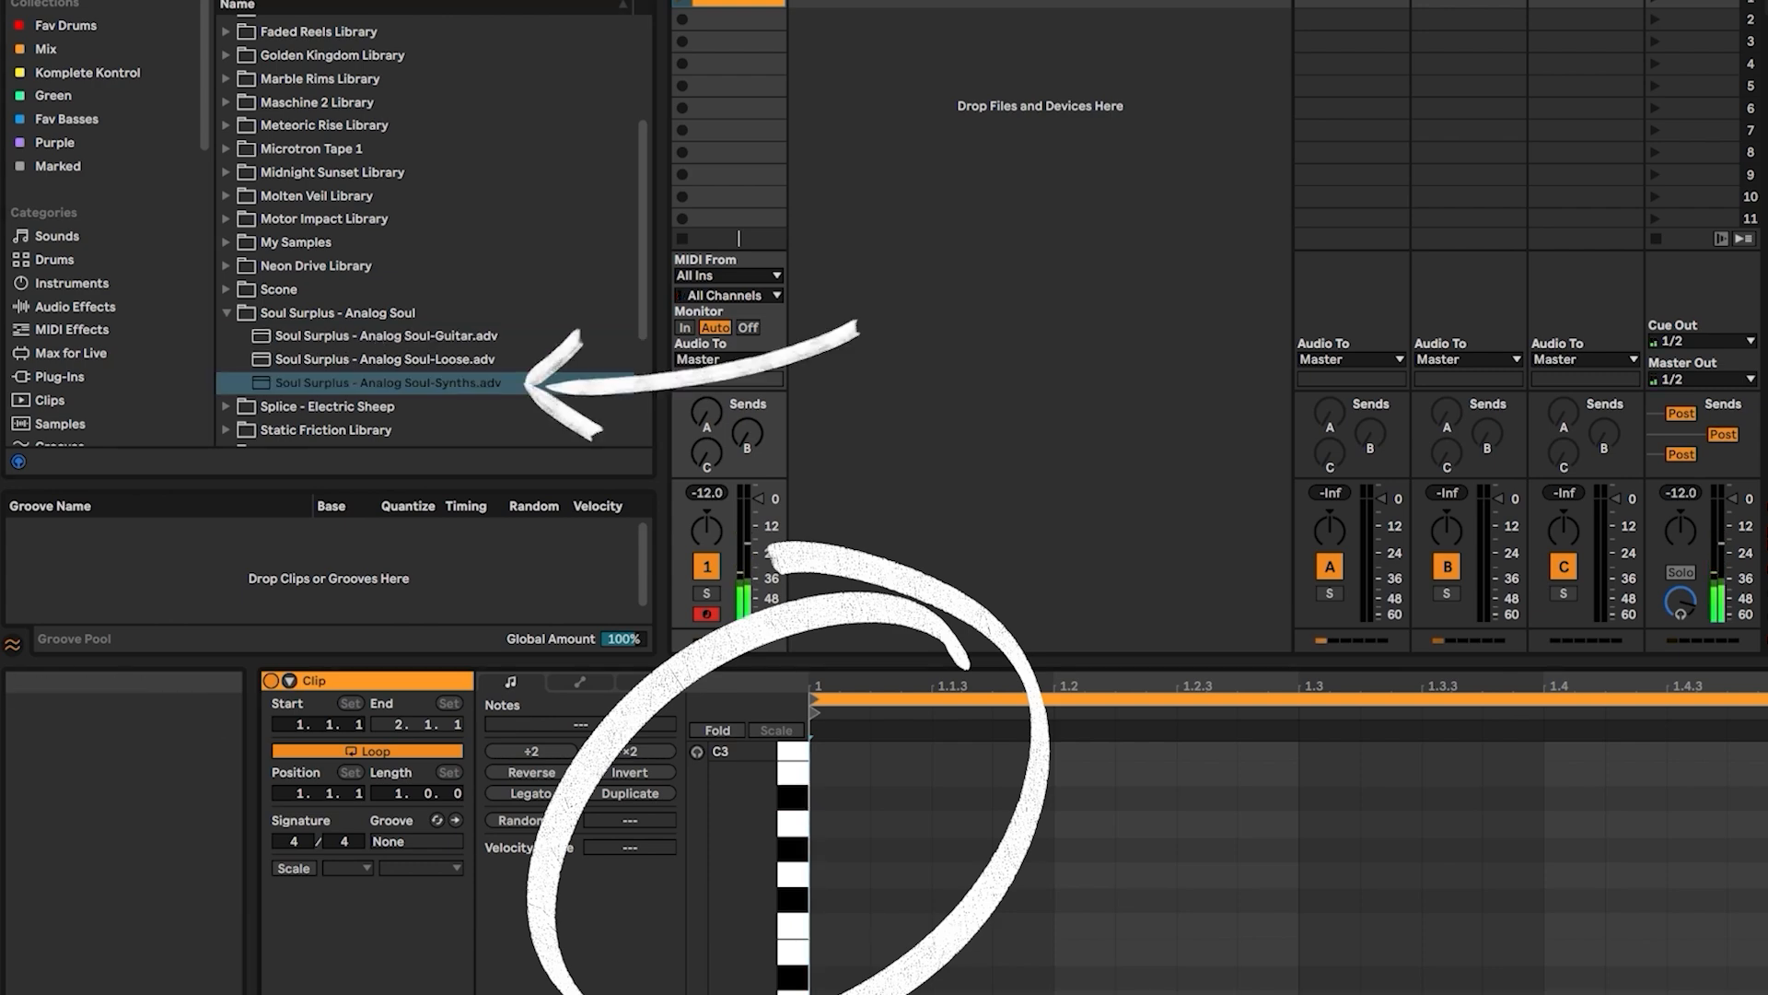